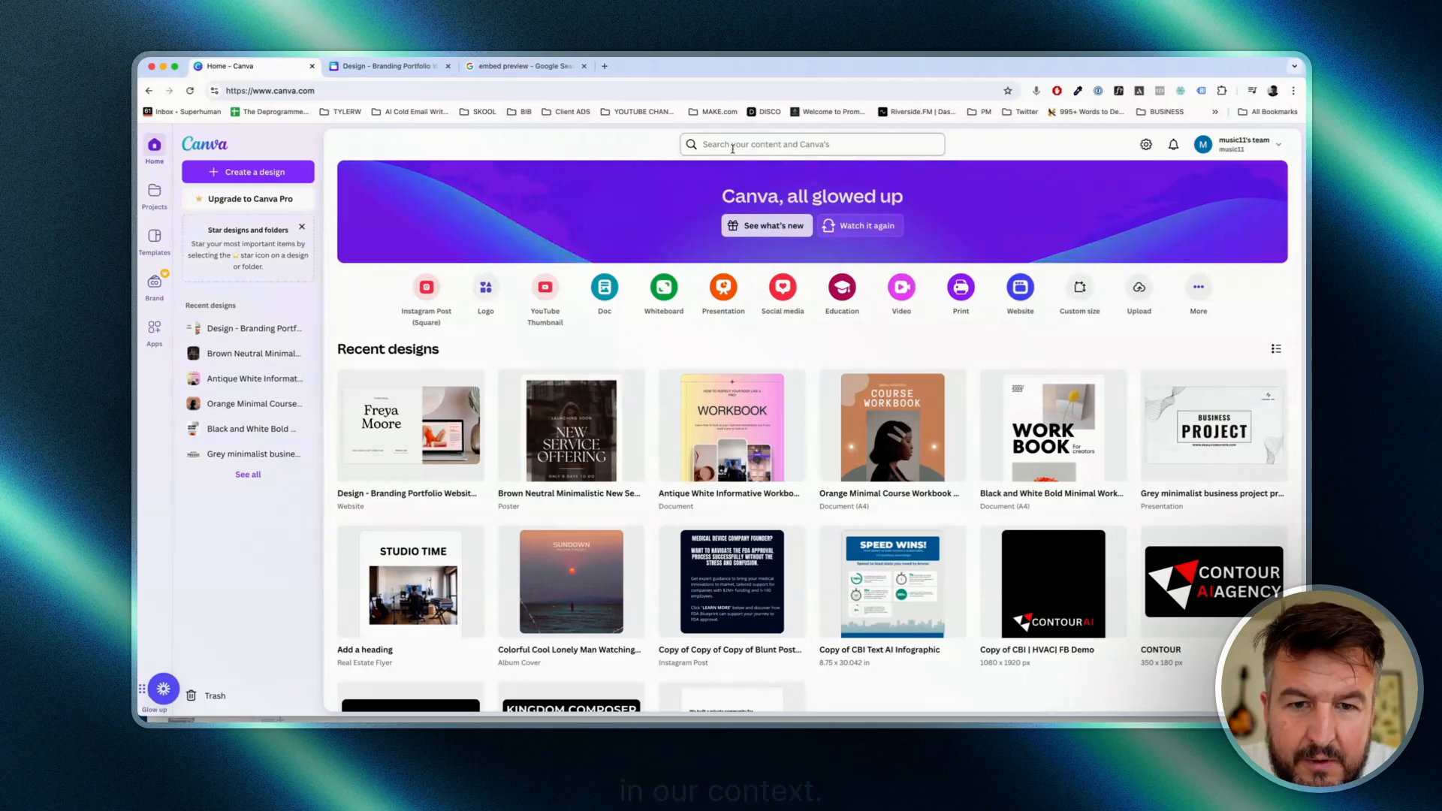
Search Canva for 'website' templates and scroll to the Home Decor Business Website template
click(811, 144)
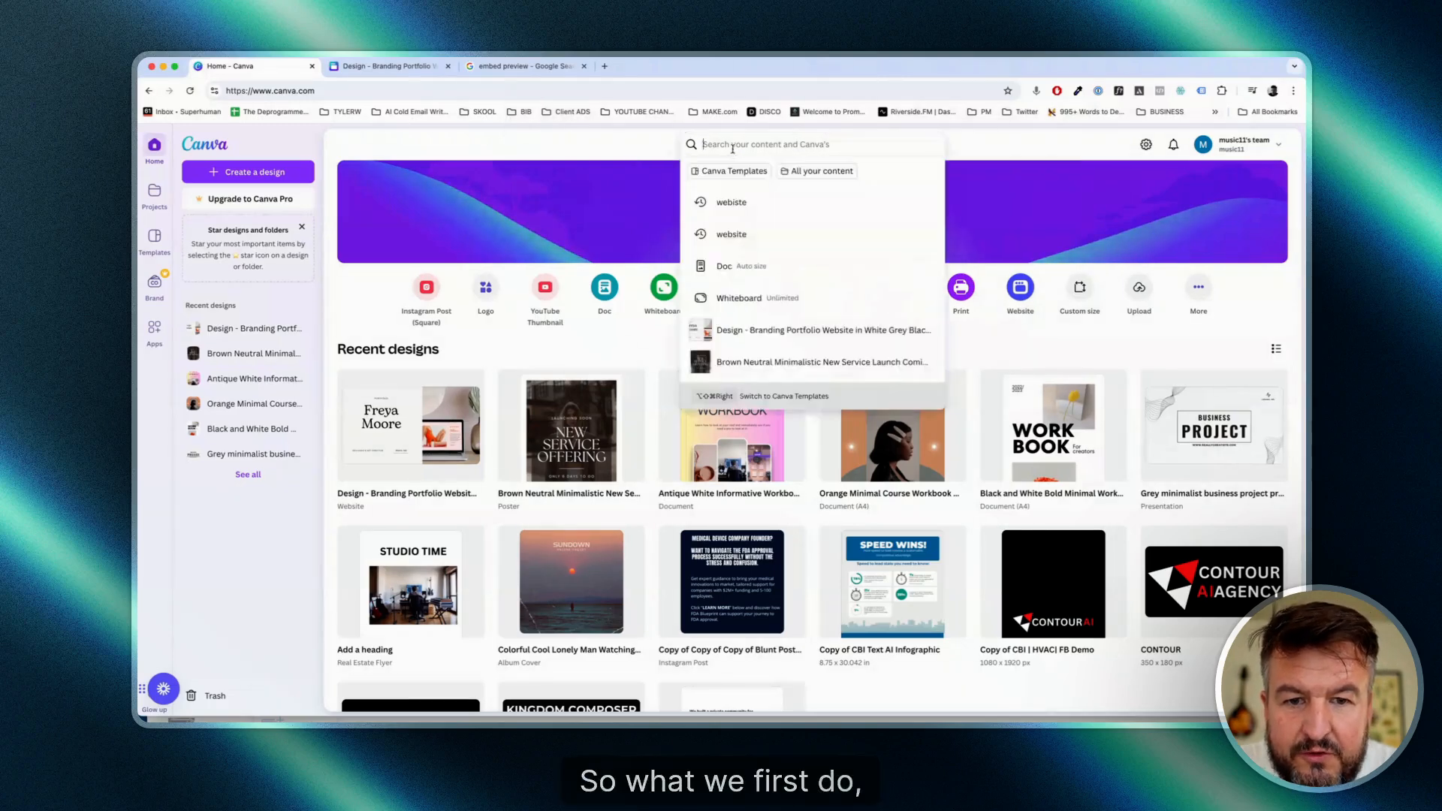
text(webis)
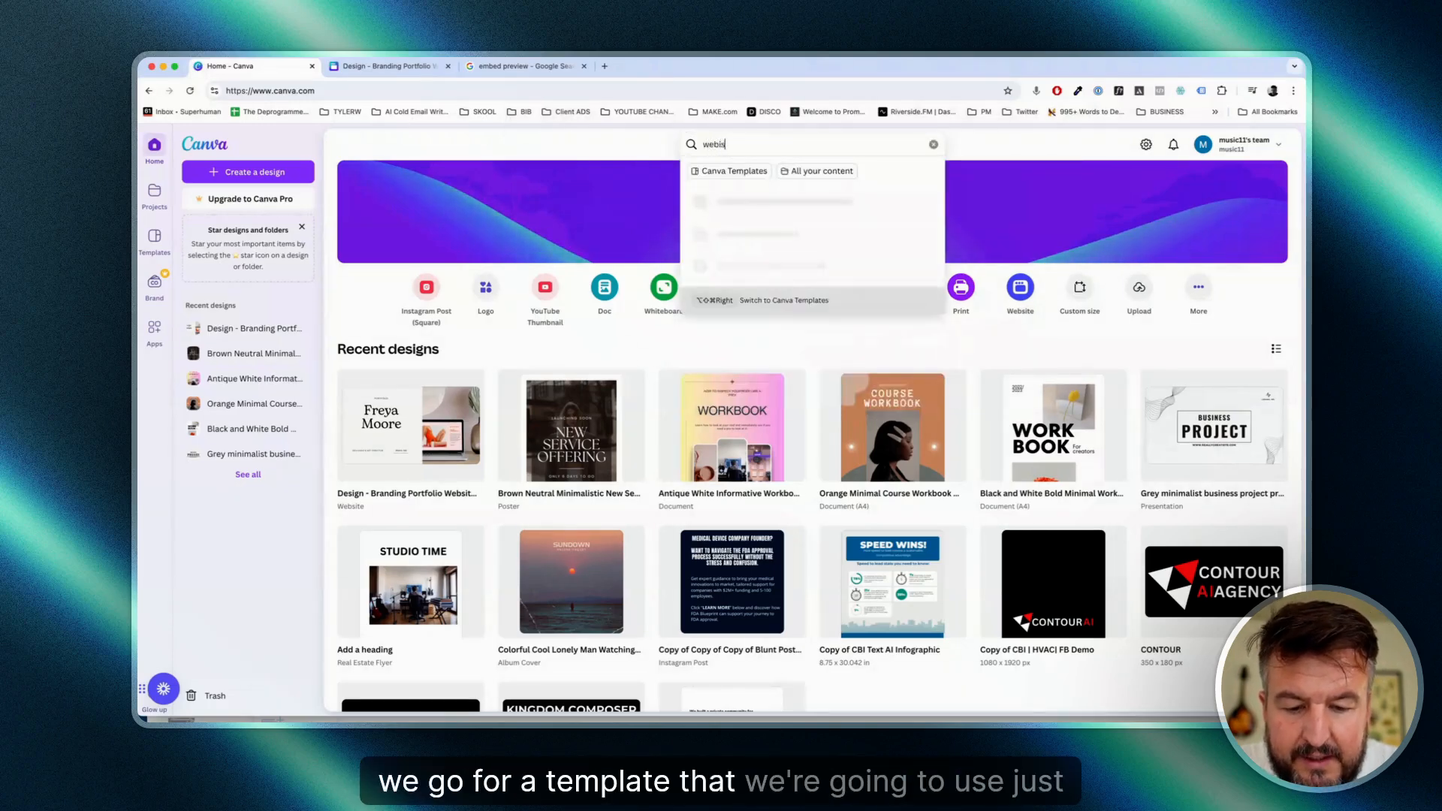
key(BackSpace)
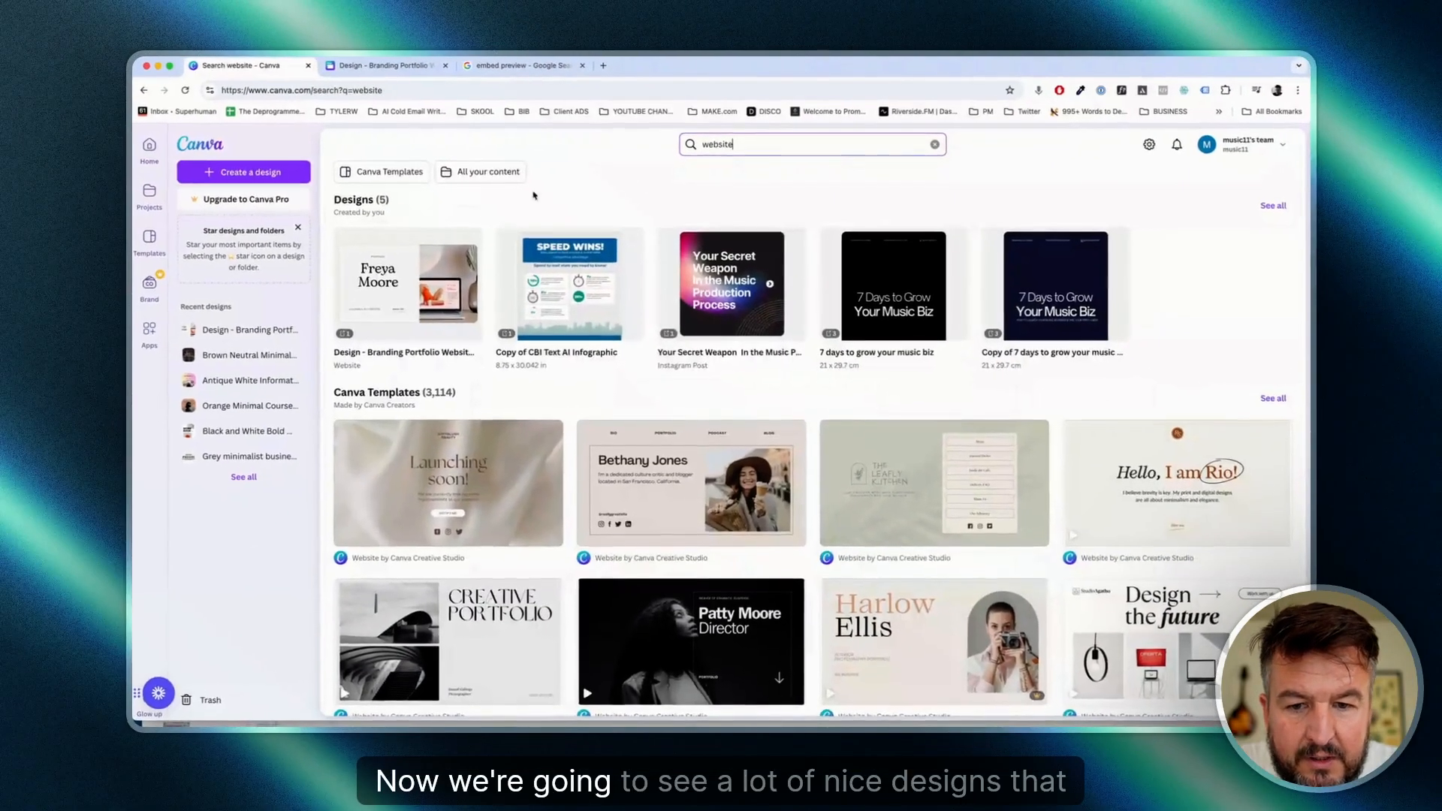
scroll(down, 3)
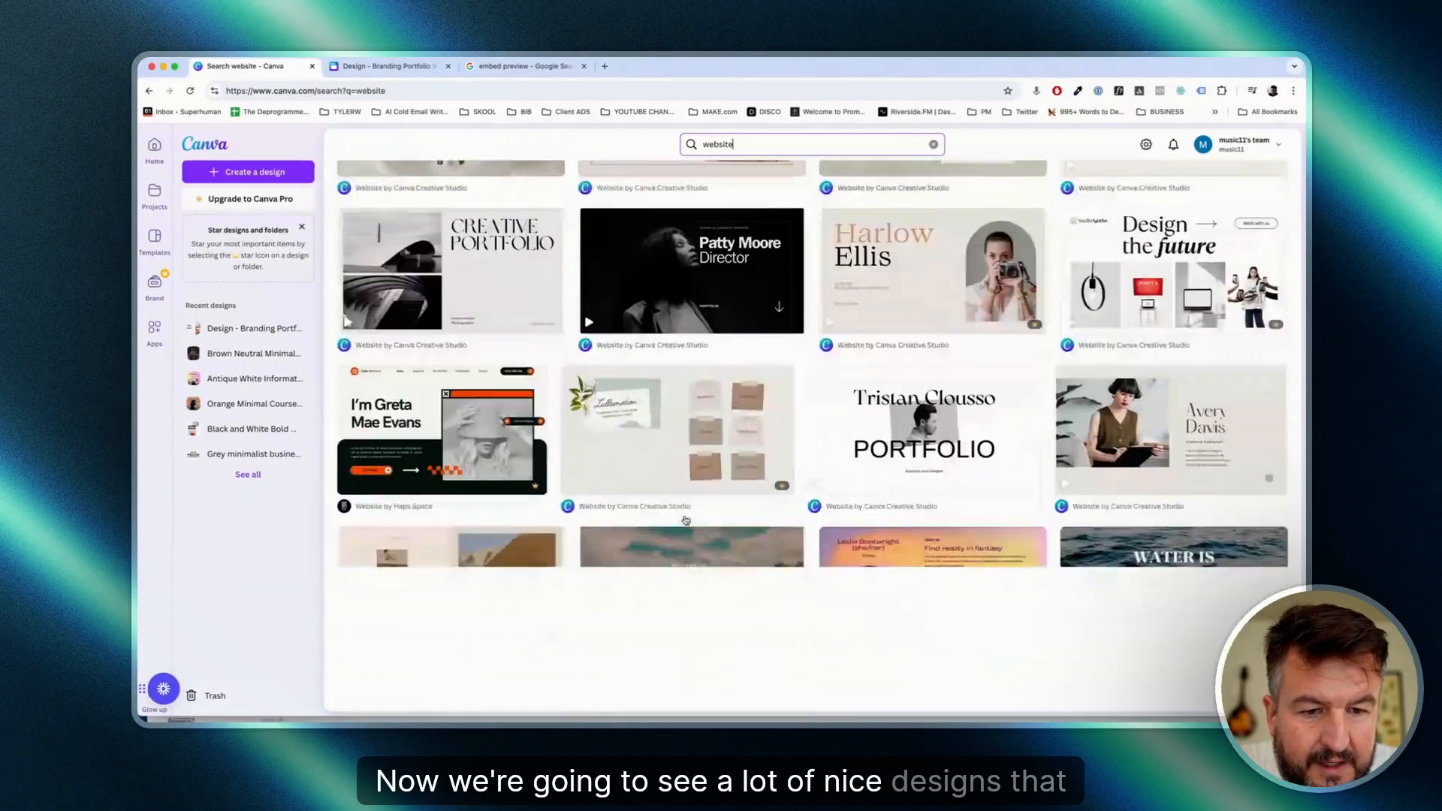
scroll(down, 3)
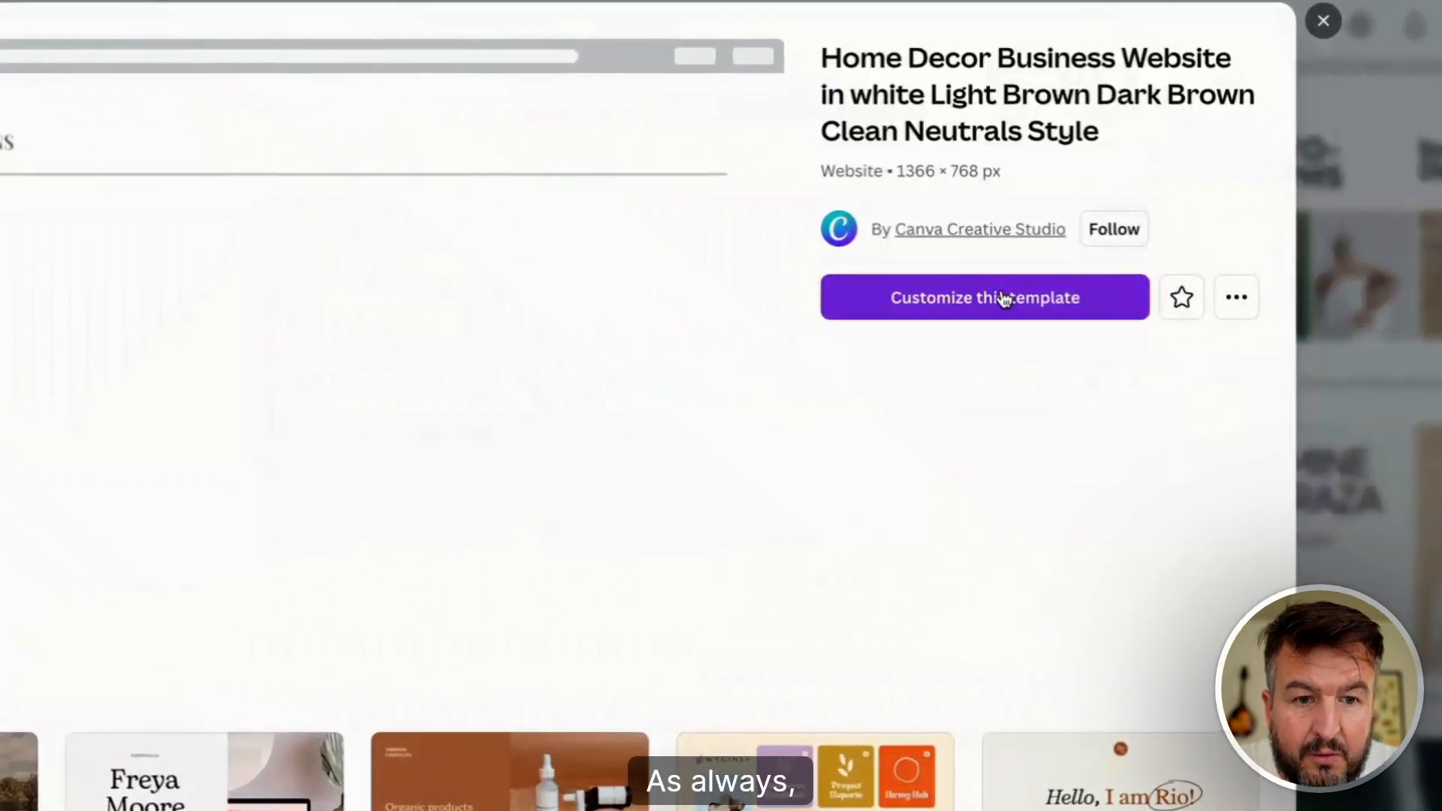
Customize the Home Decor Business Website template and scroll through all its page sections
click(983, 298)
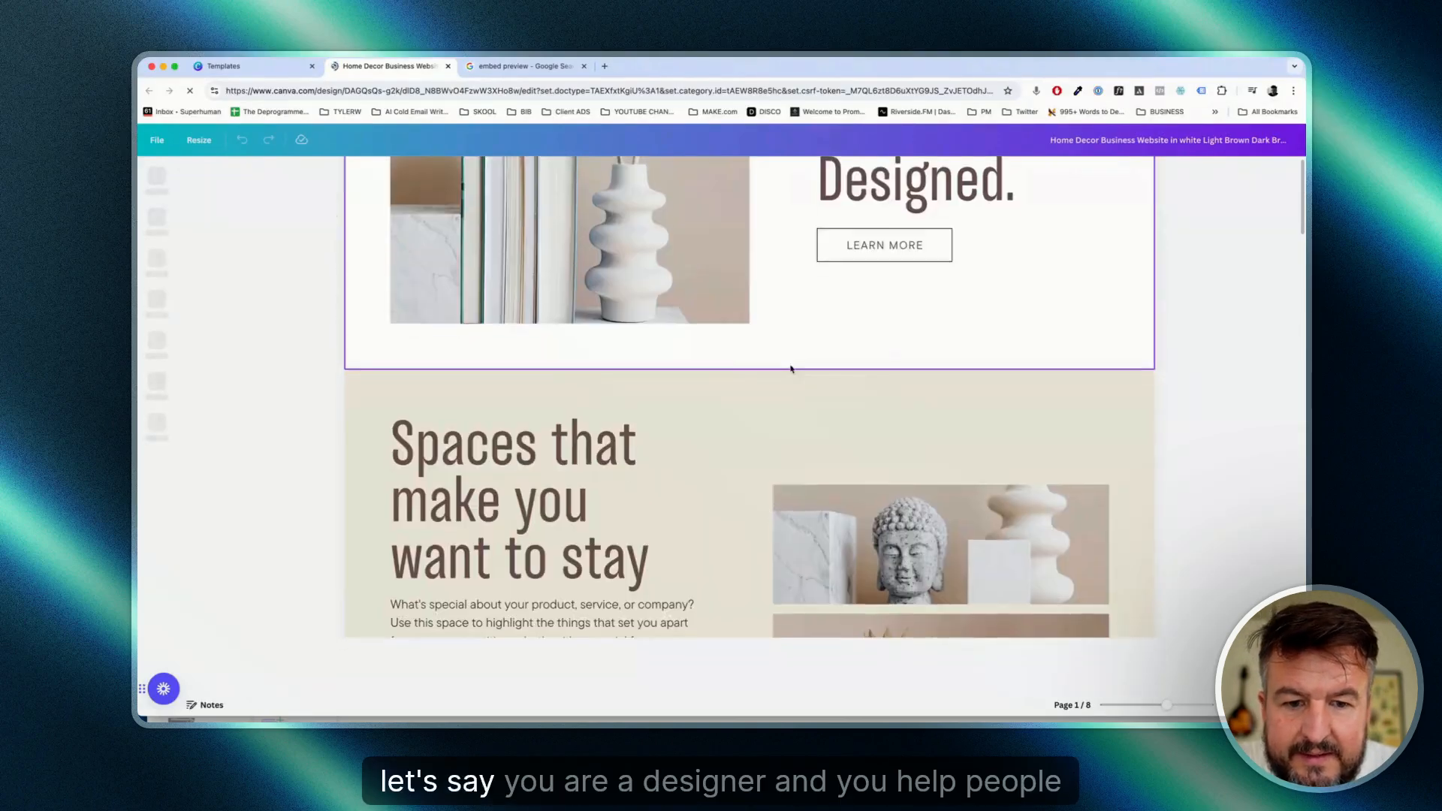
scroll(up, 3)
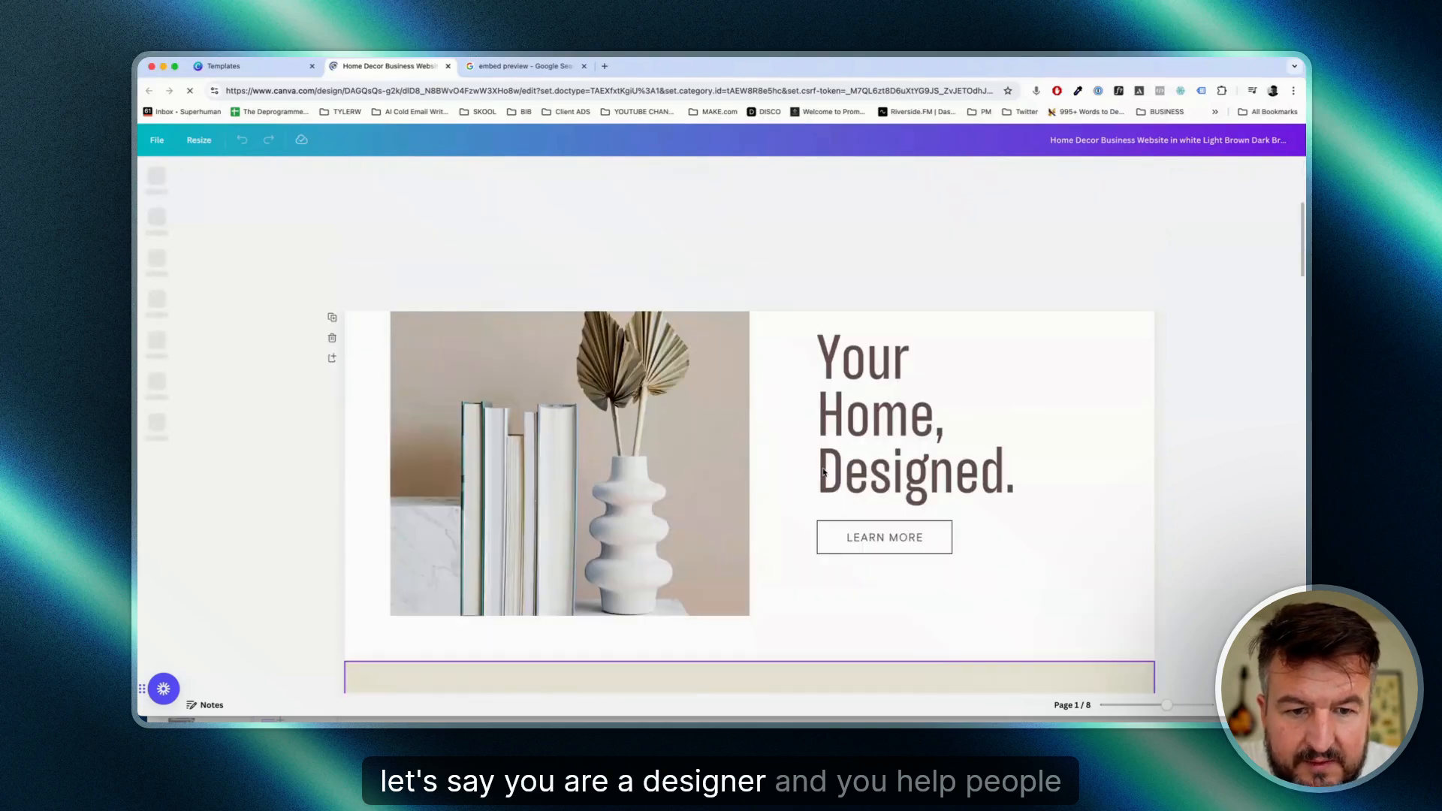
scroll(down, 3)
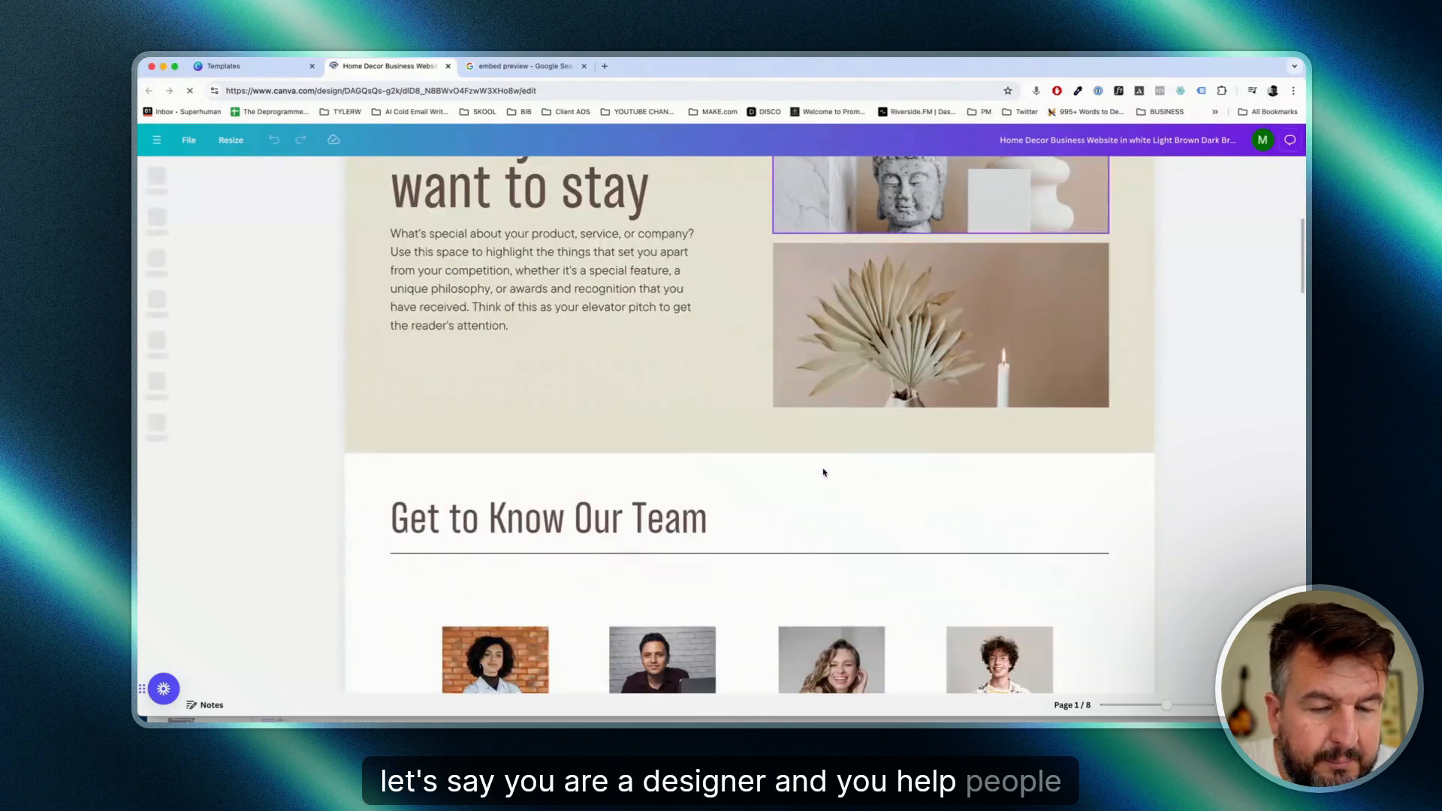
scroll(down, 3)
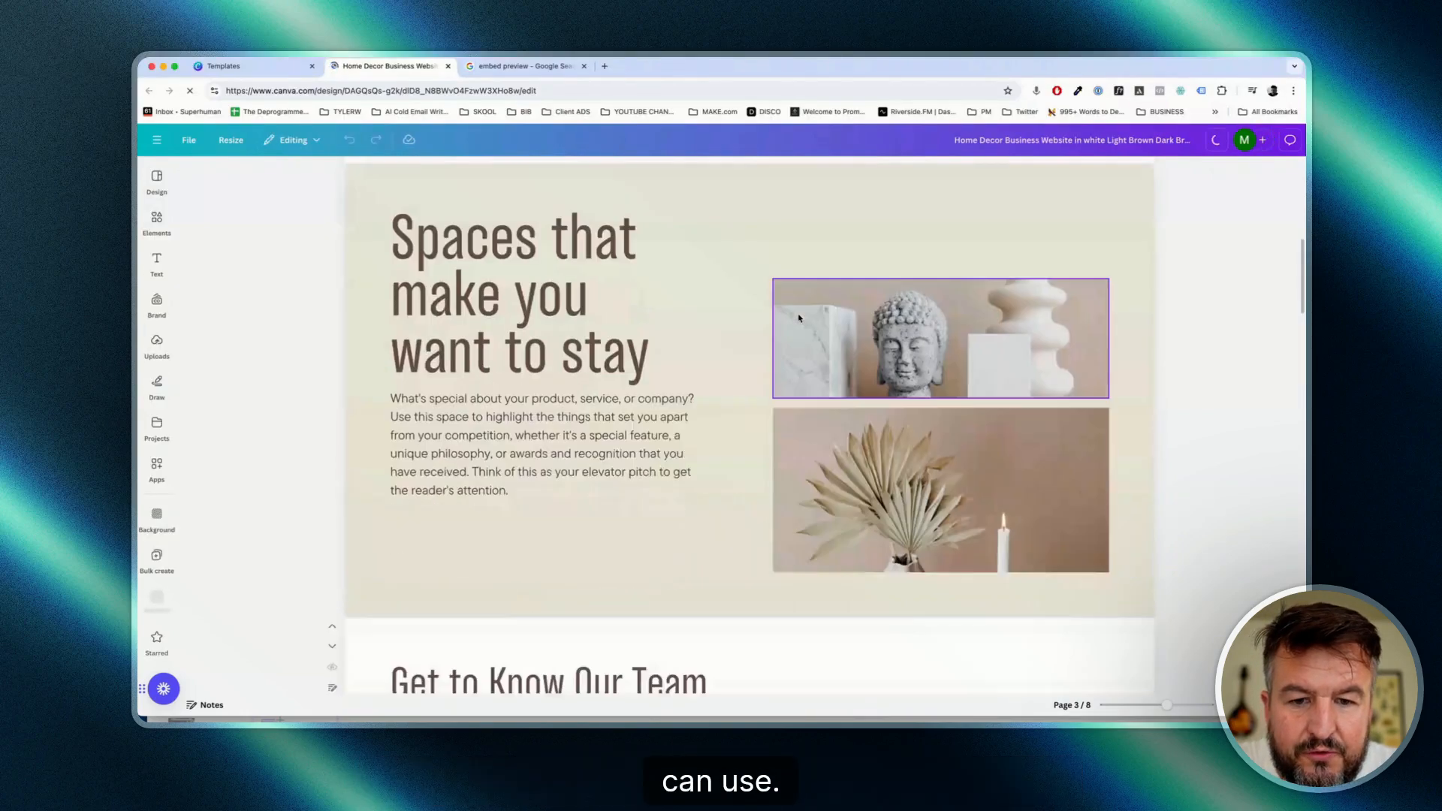
scroll(down, 3)
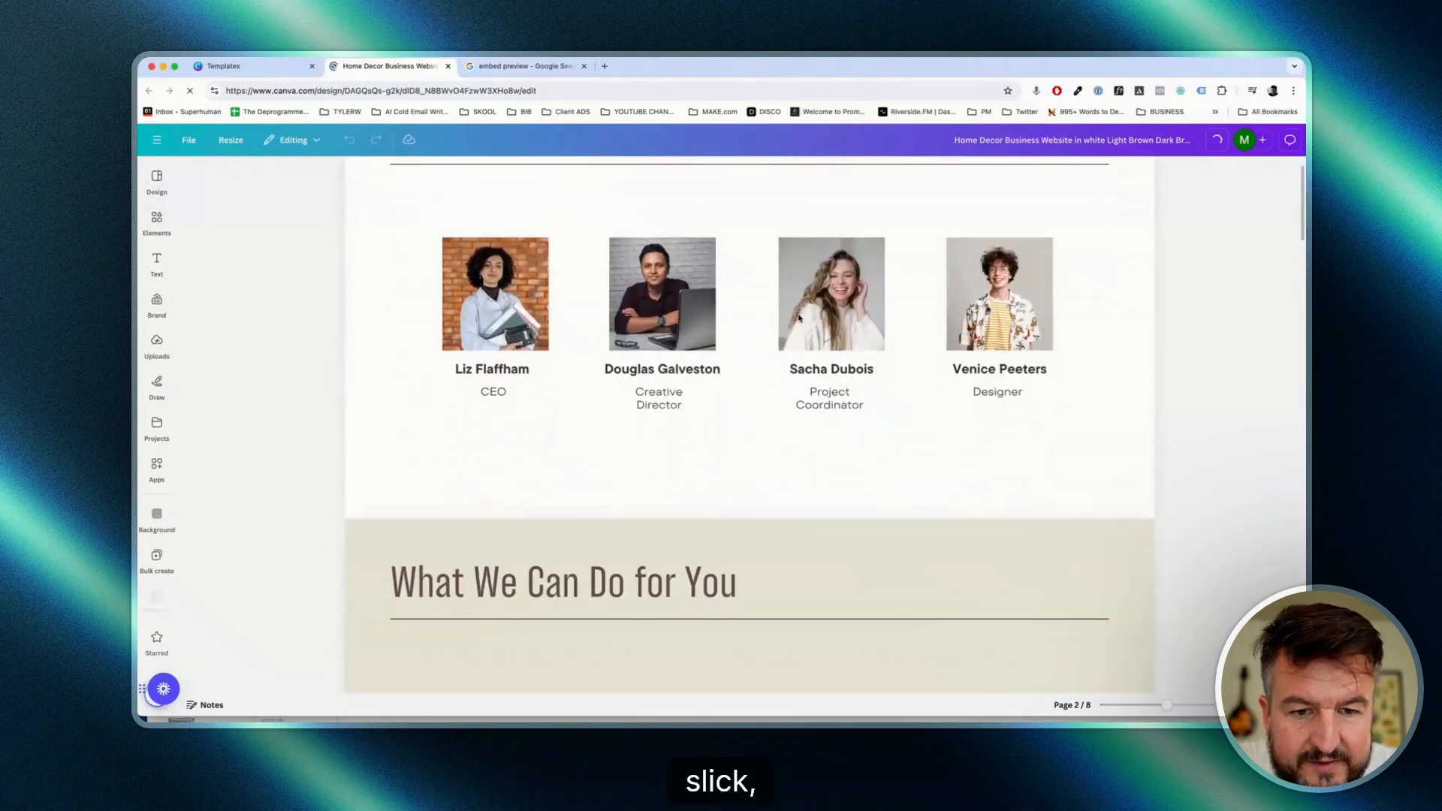
scroll(down, 3)
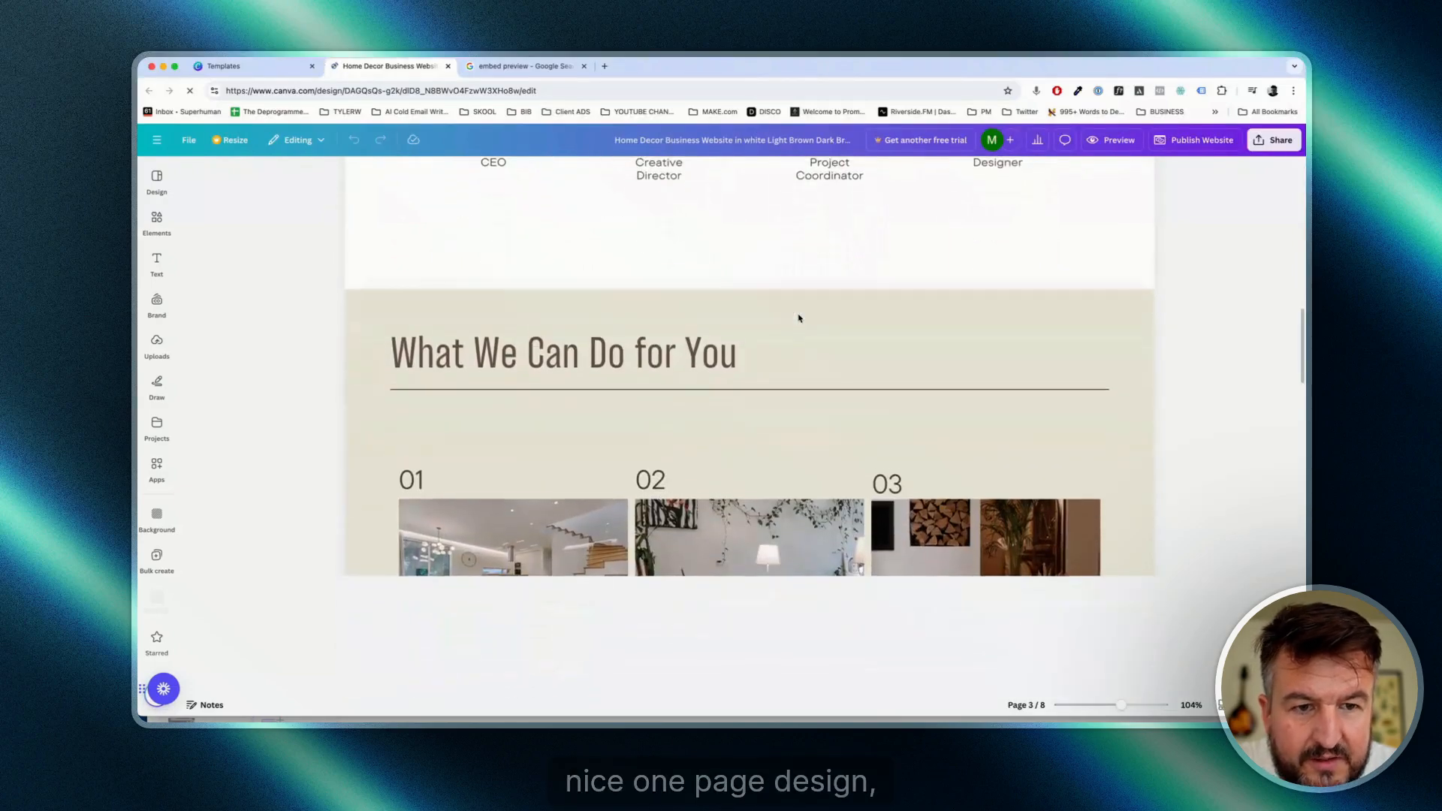
scroll(down, 3)
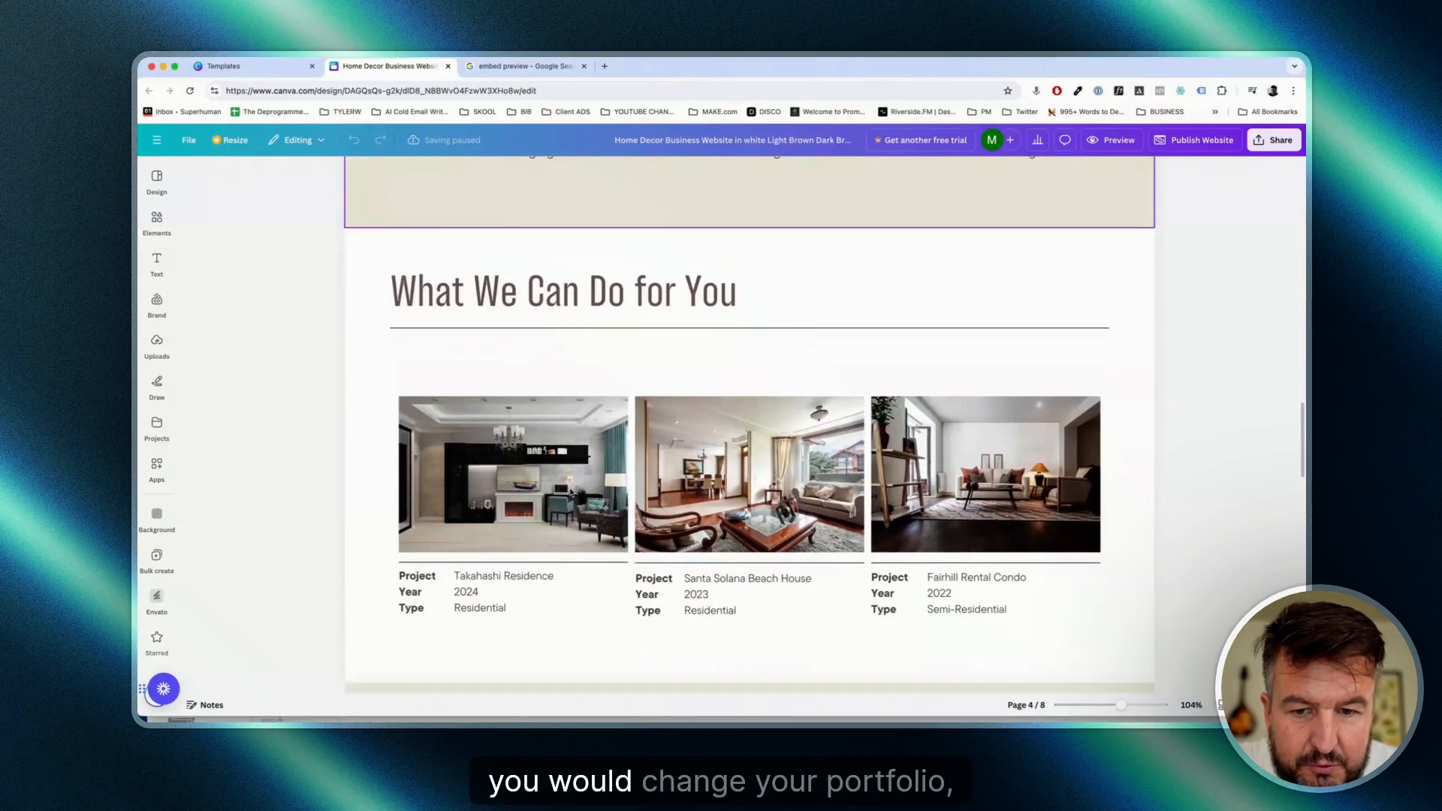
scroll(down, 3)
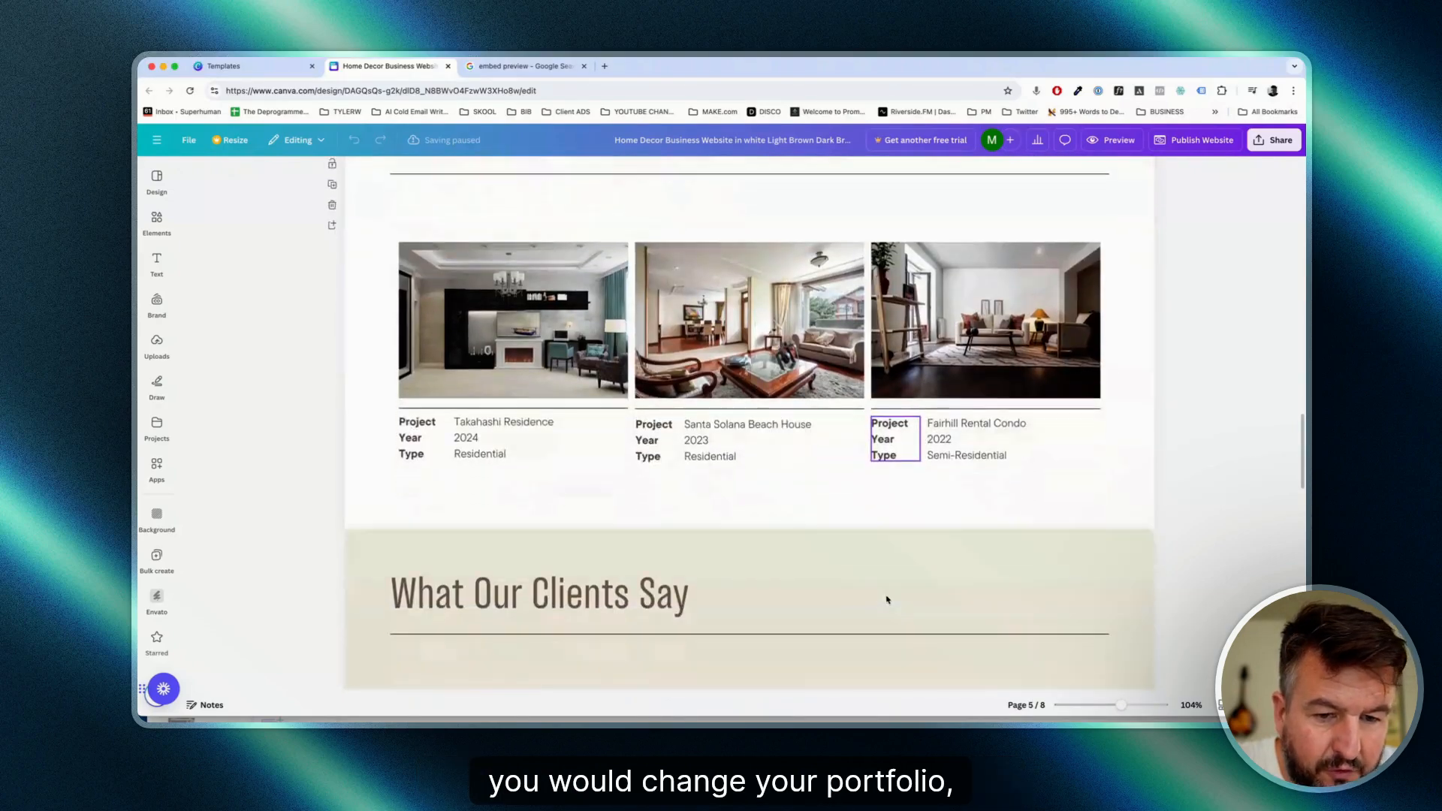
scroll(down, 3)
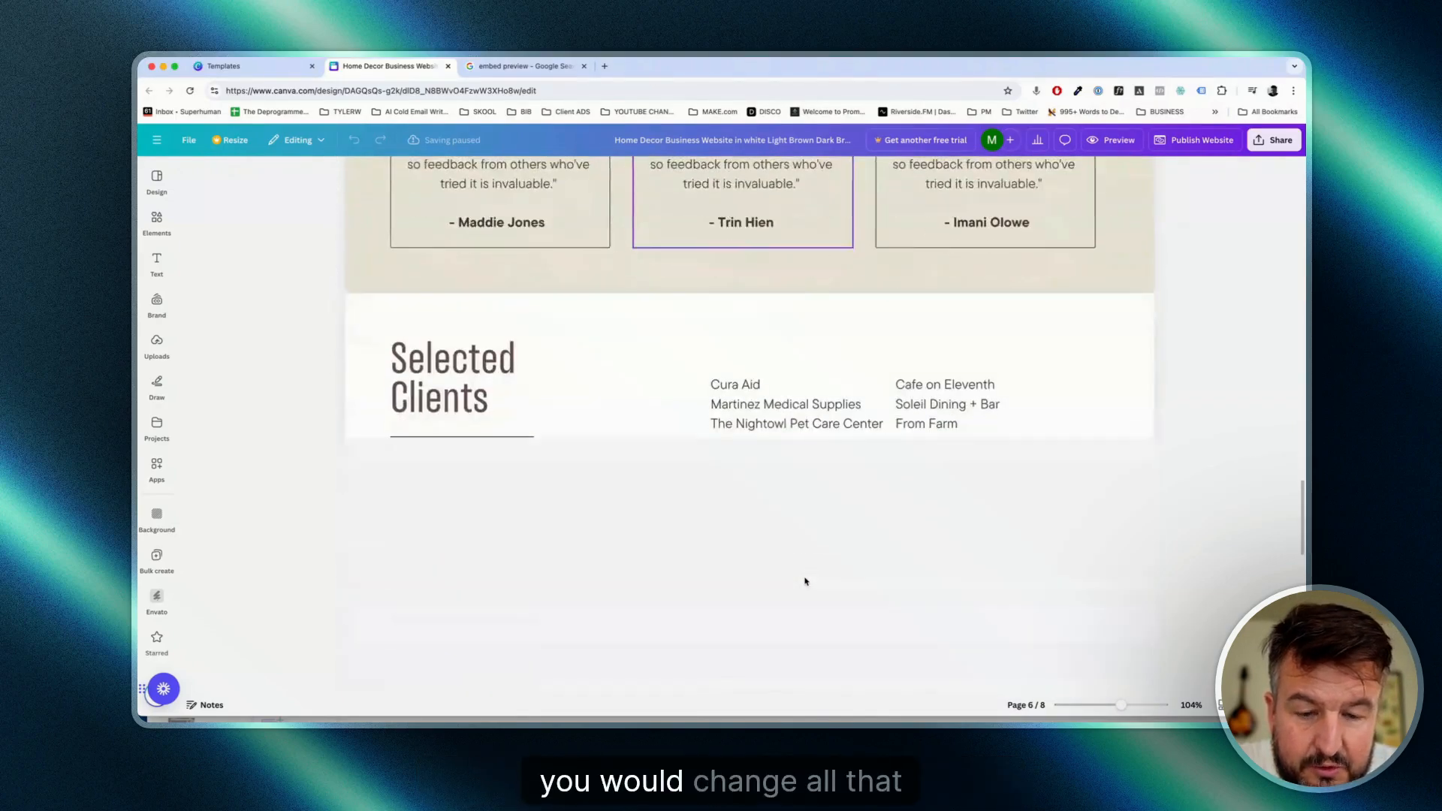
scroll(down, 3)
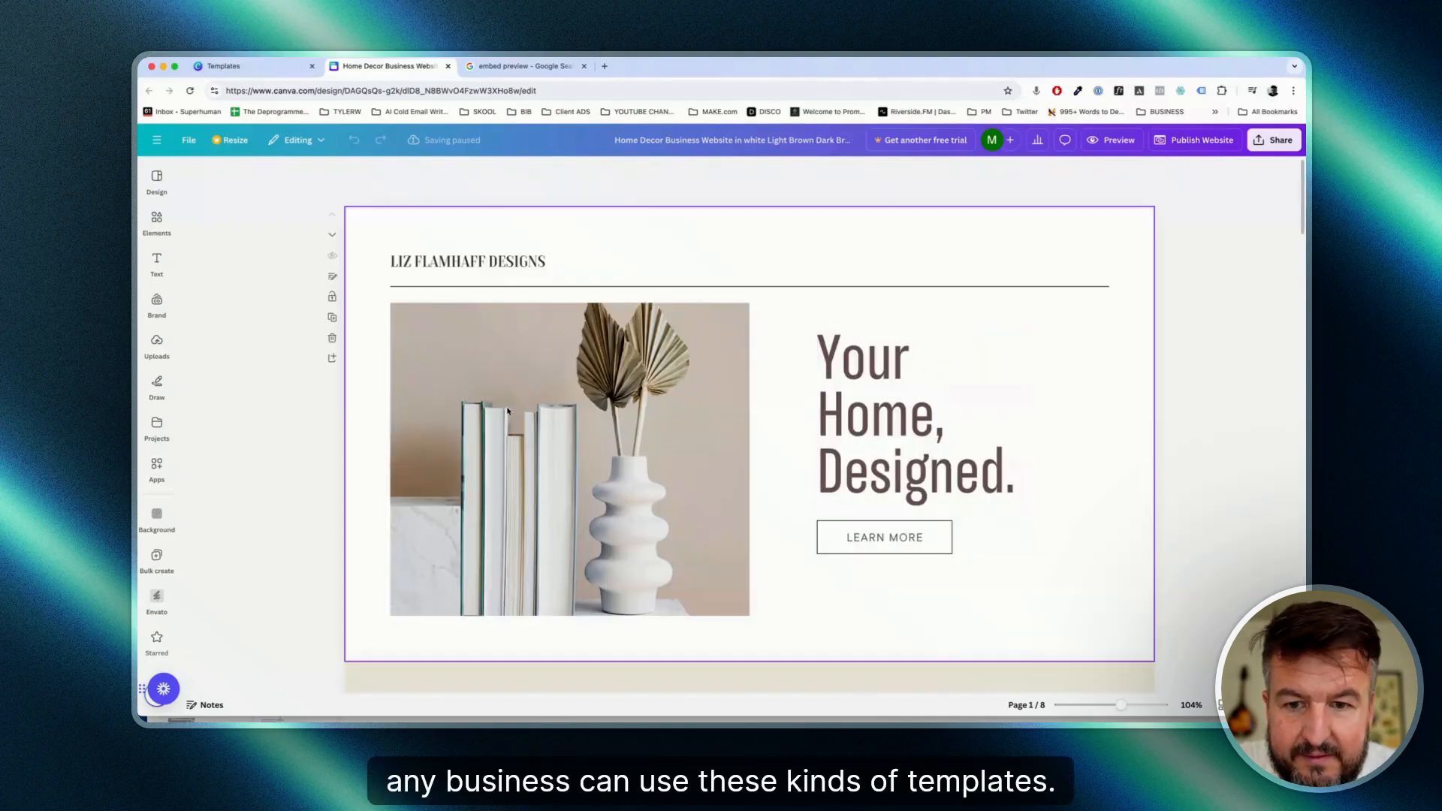
mouse_move(1133, 415)
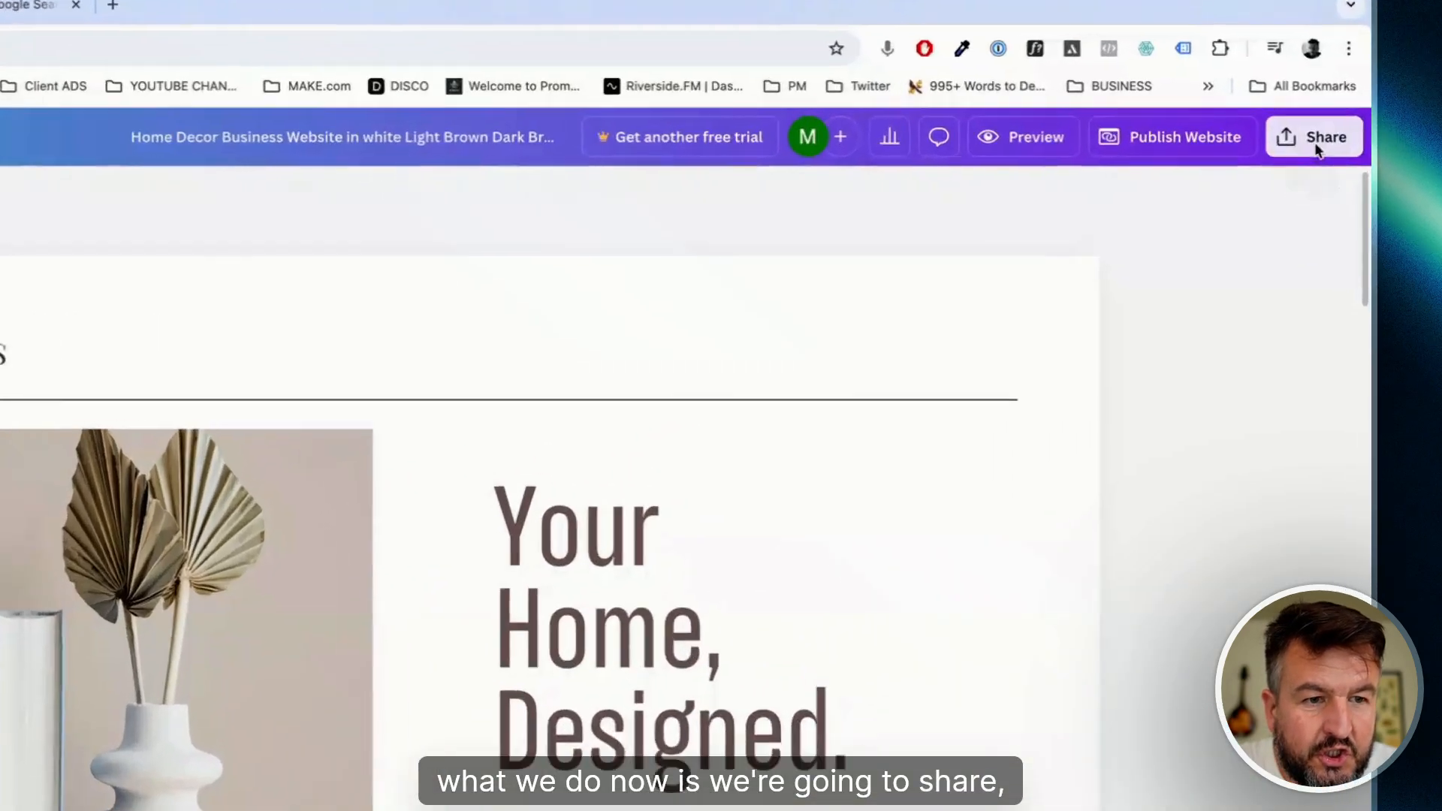
Generate embed codes for the Home Decor design and copy the Smart embed link
click(1324, 136)
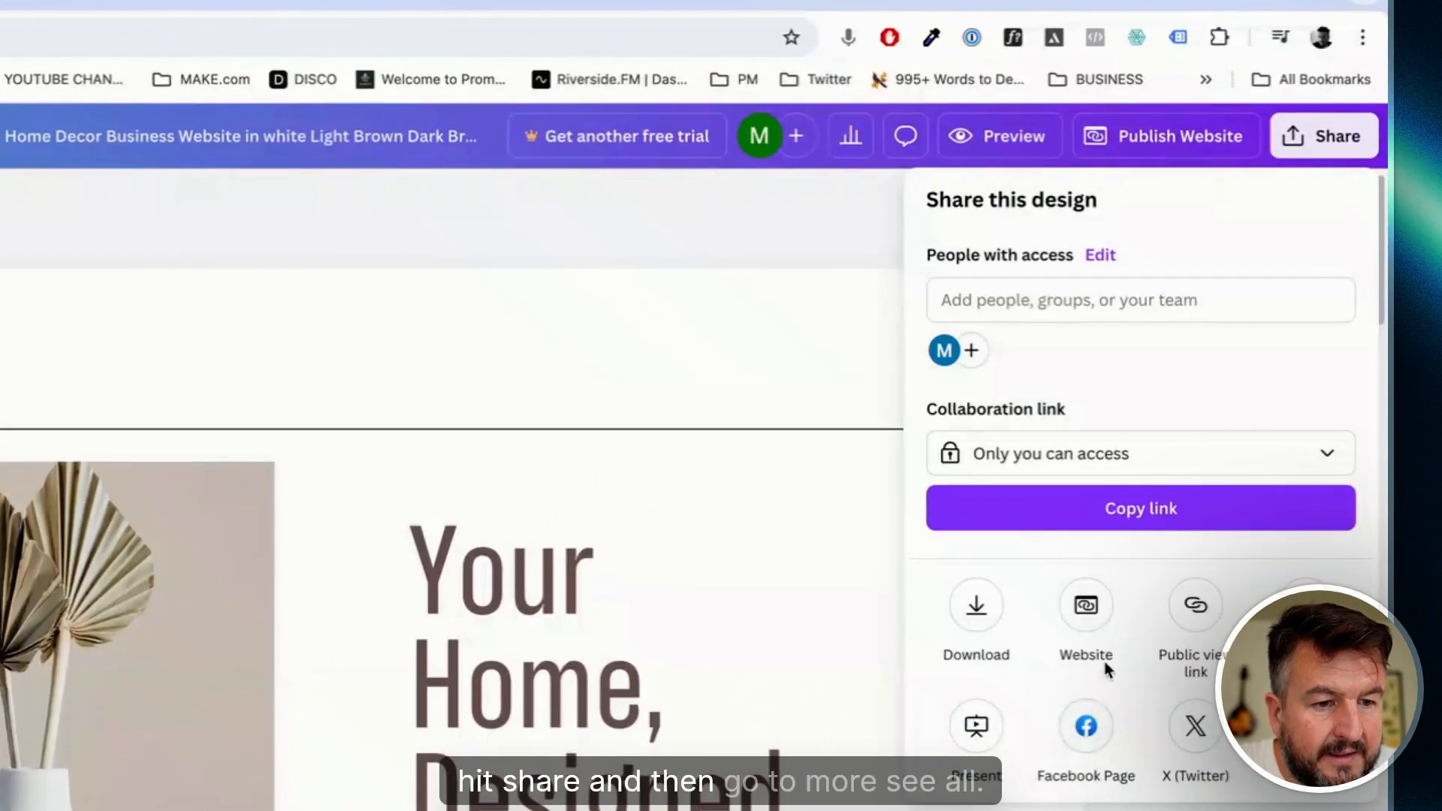
scroll(down, 3)
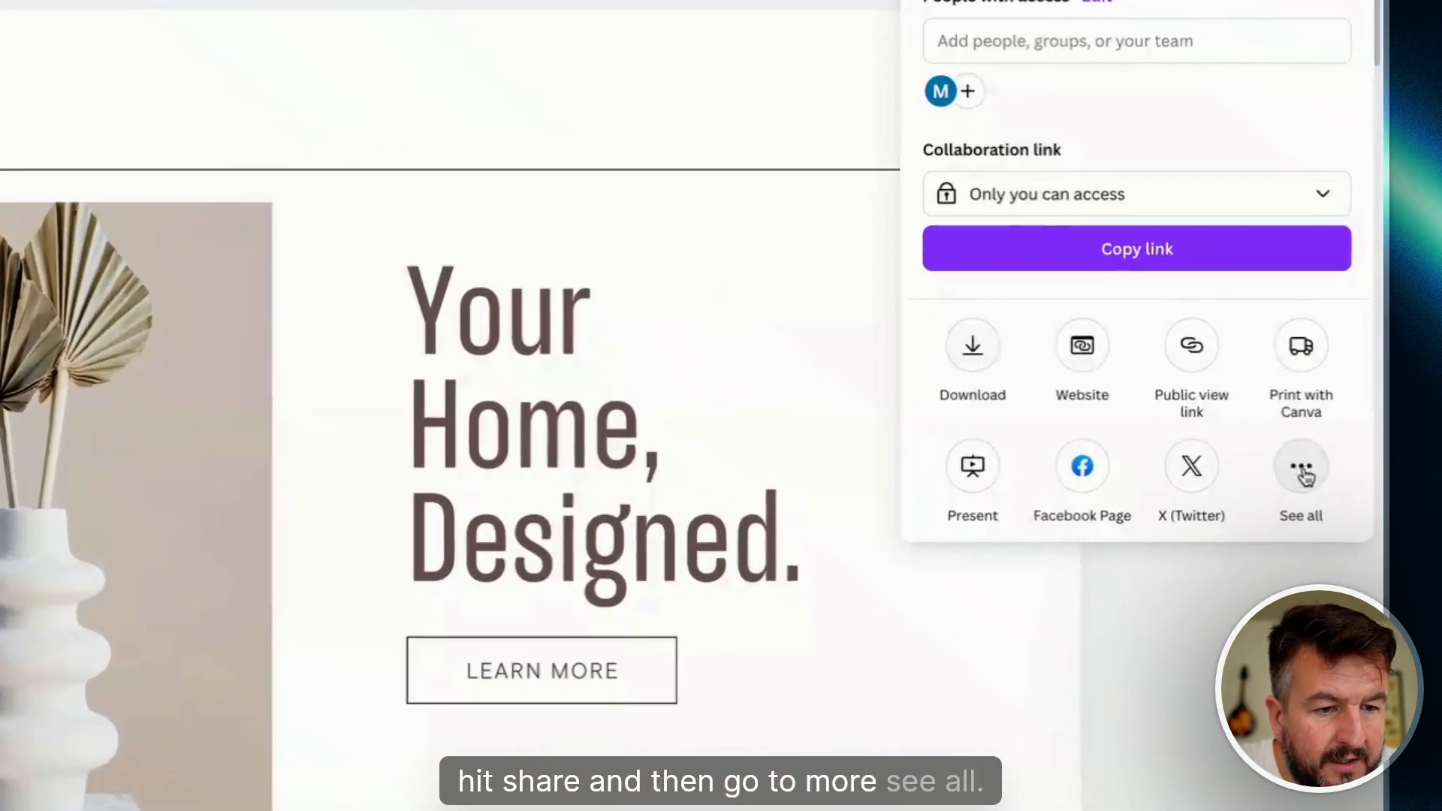
click(1299, 464)
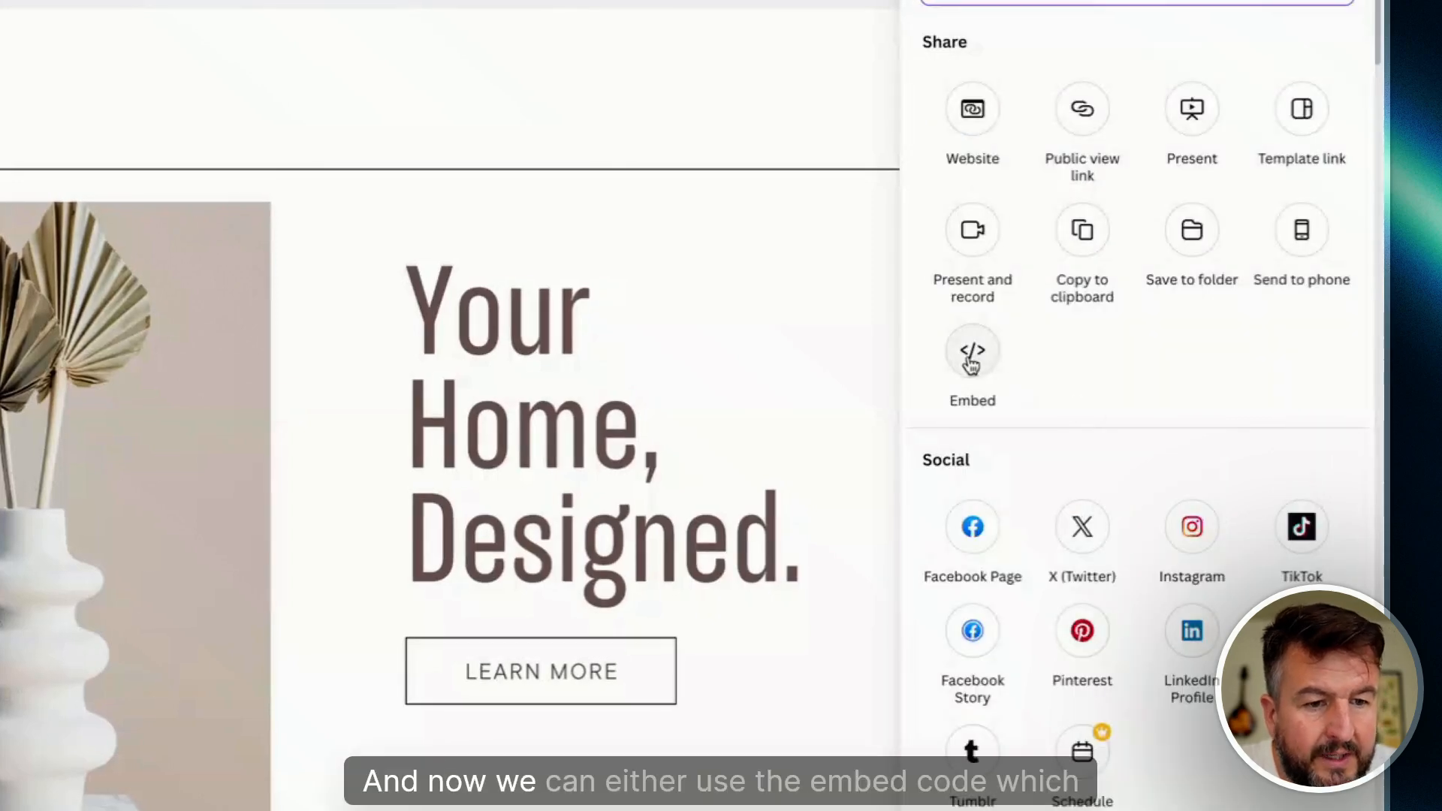
click(972, 352)
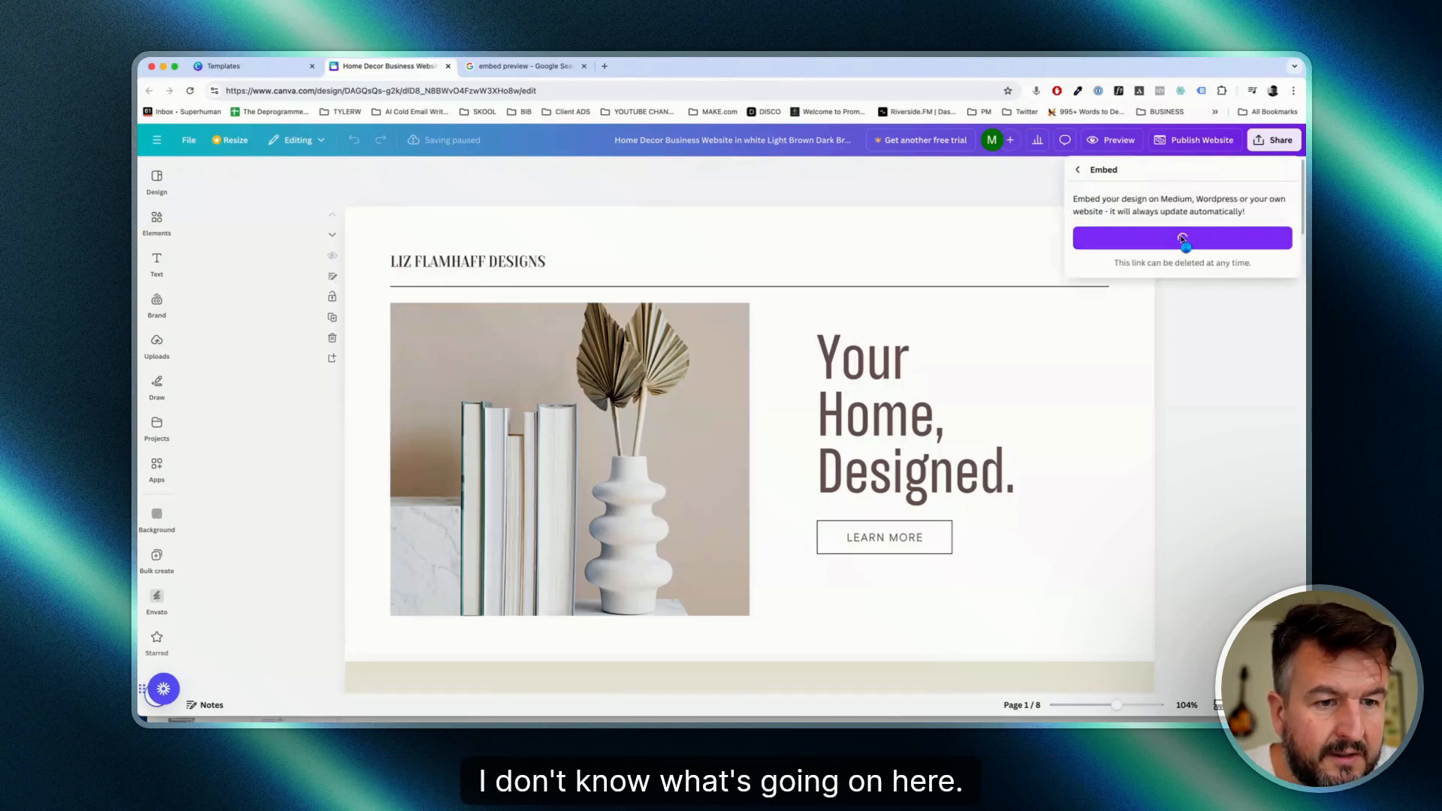
click(1181, 237)
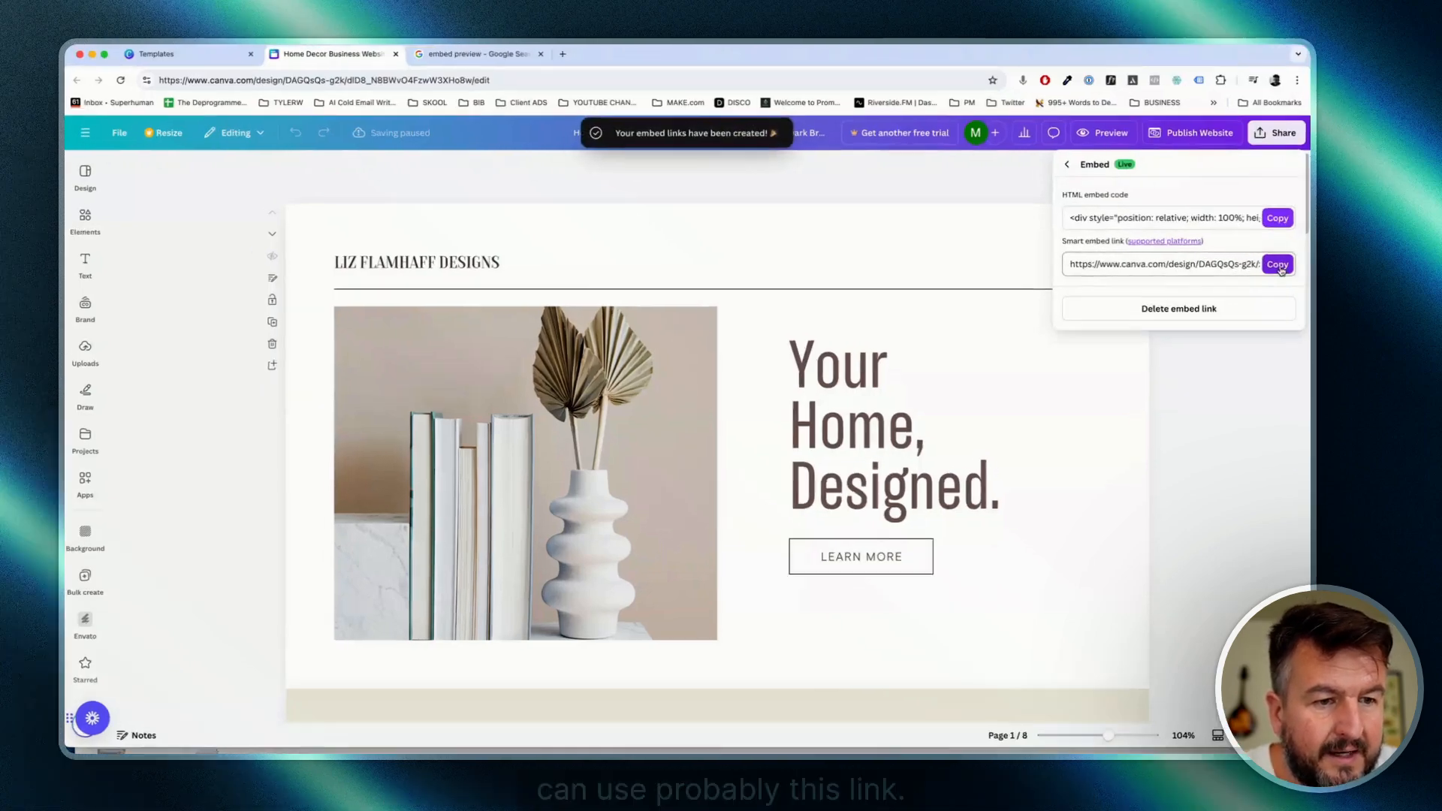
click(1276, 263)
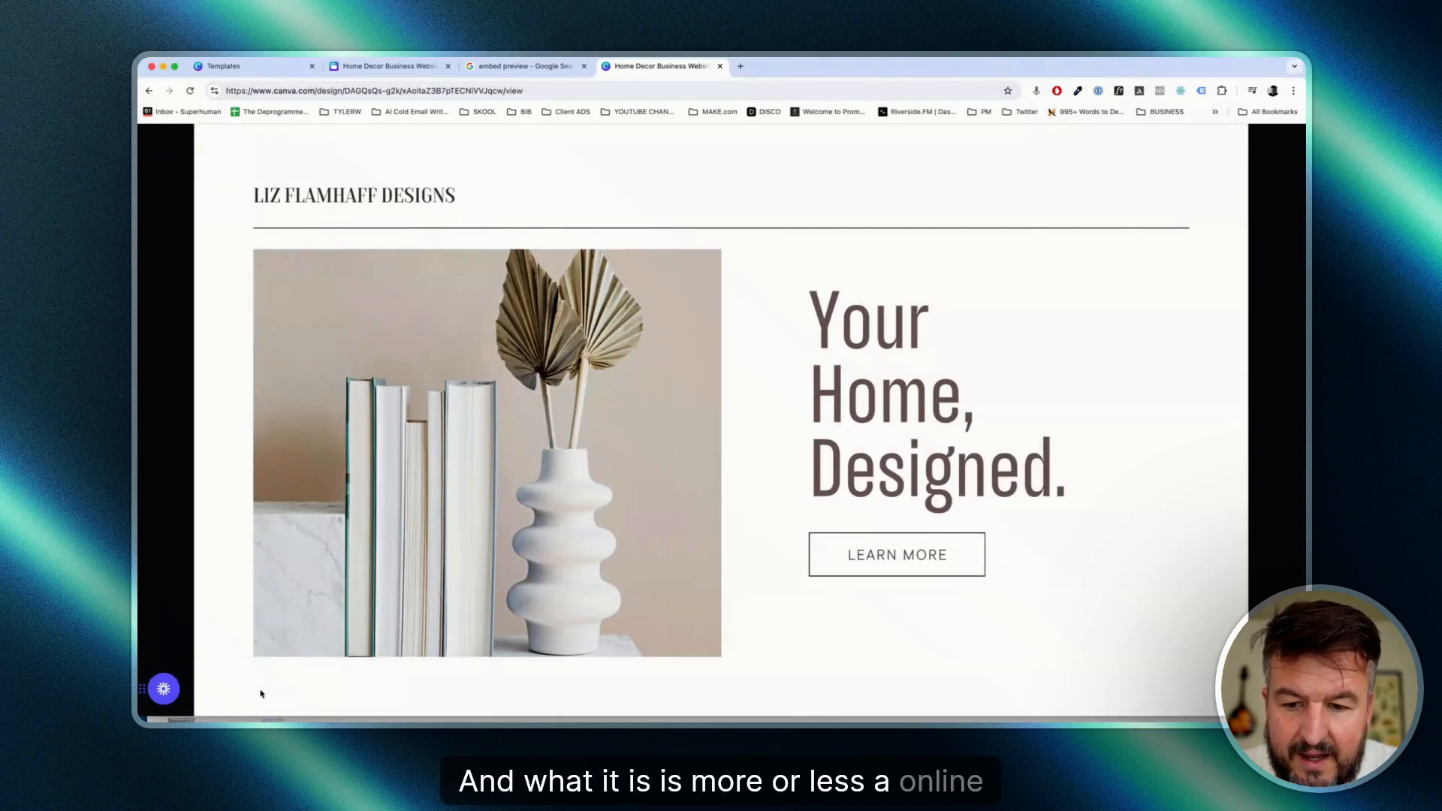
mouse_move(615, 490)
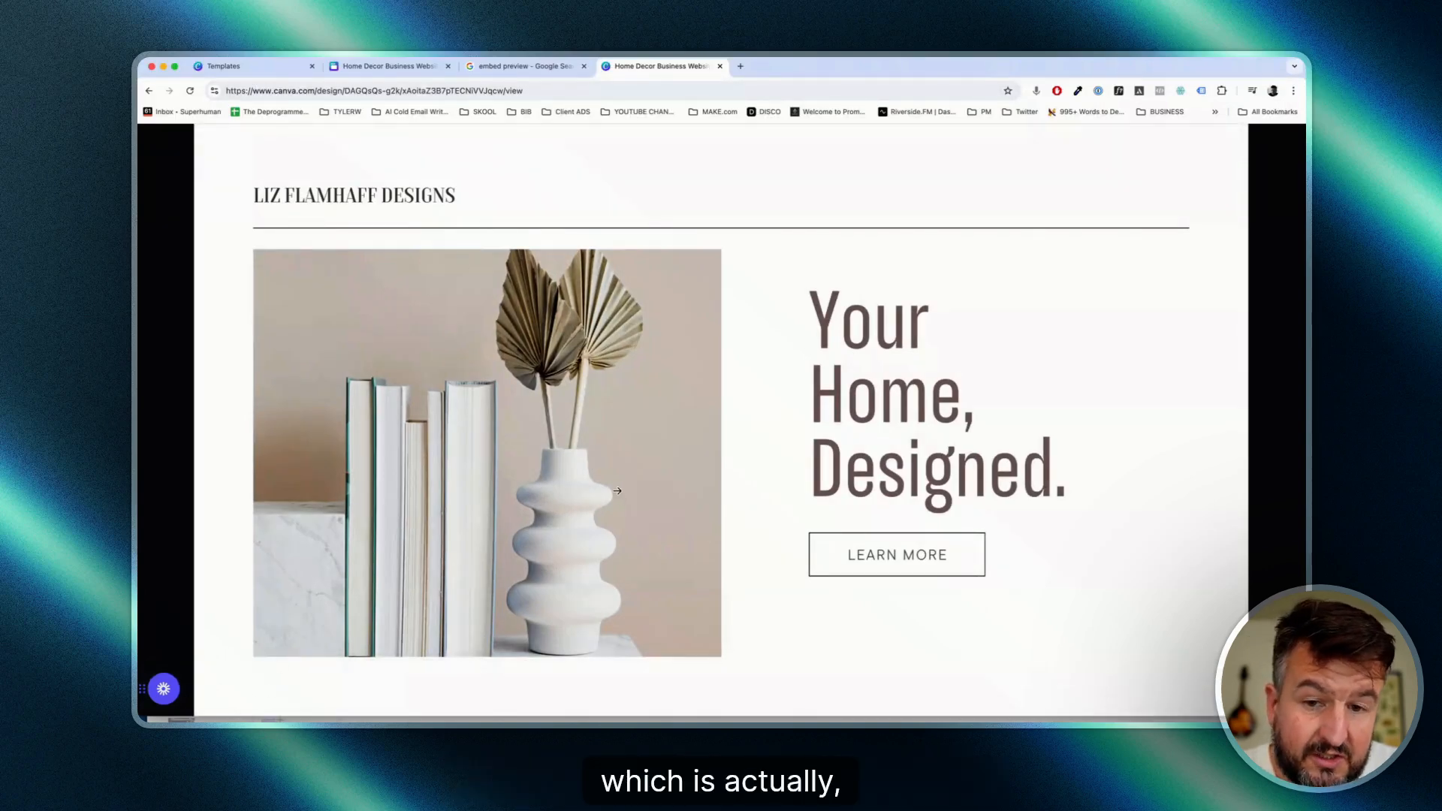
mouse_move(726, 527)
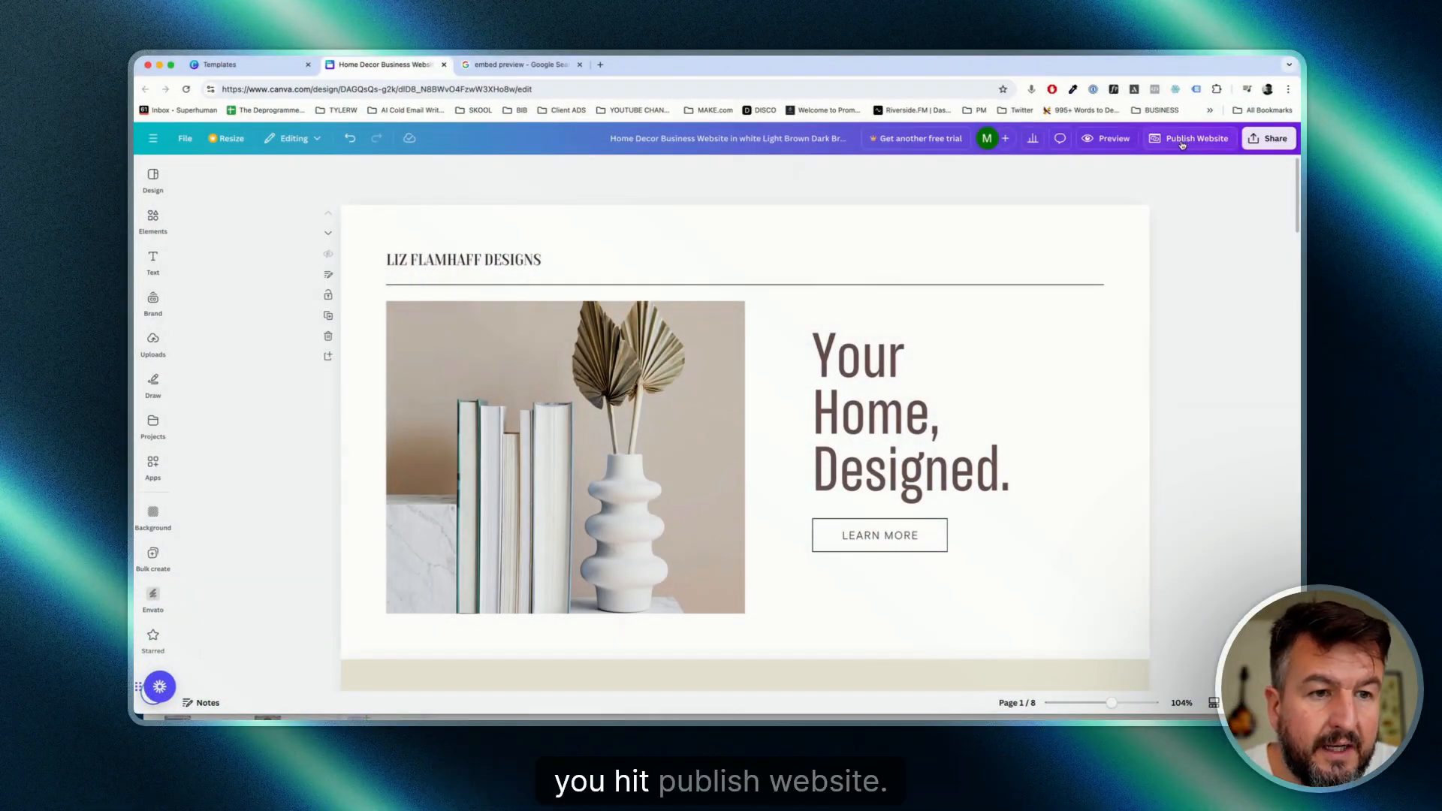
Publish the Home Decor design as a website and view it at my.canva.site
click(1195, 138)
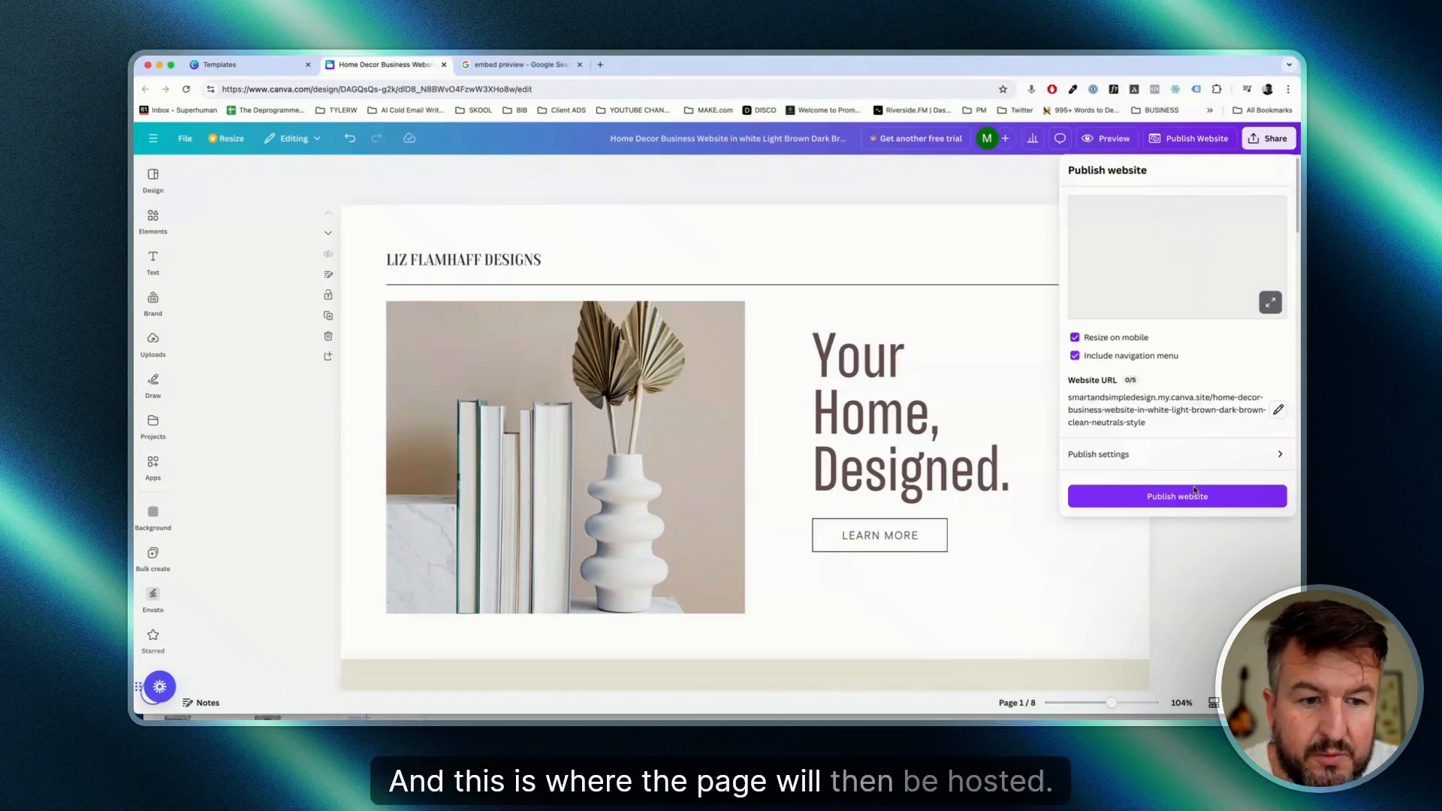
click(1176, 496)
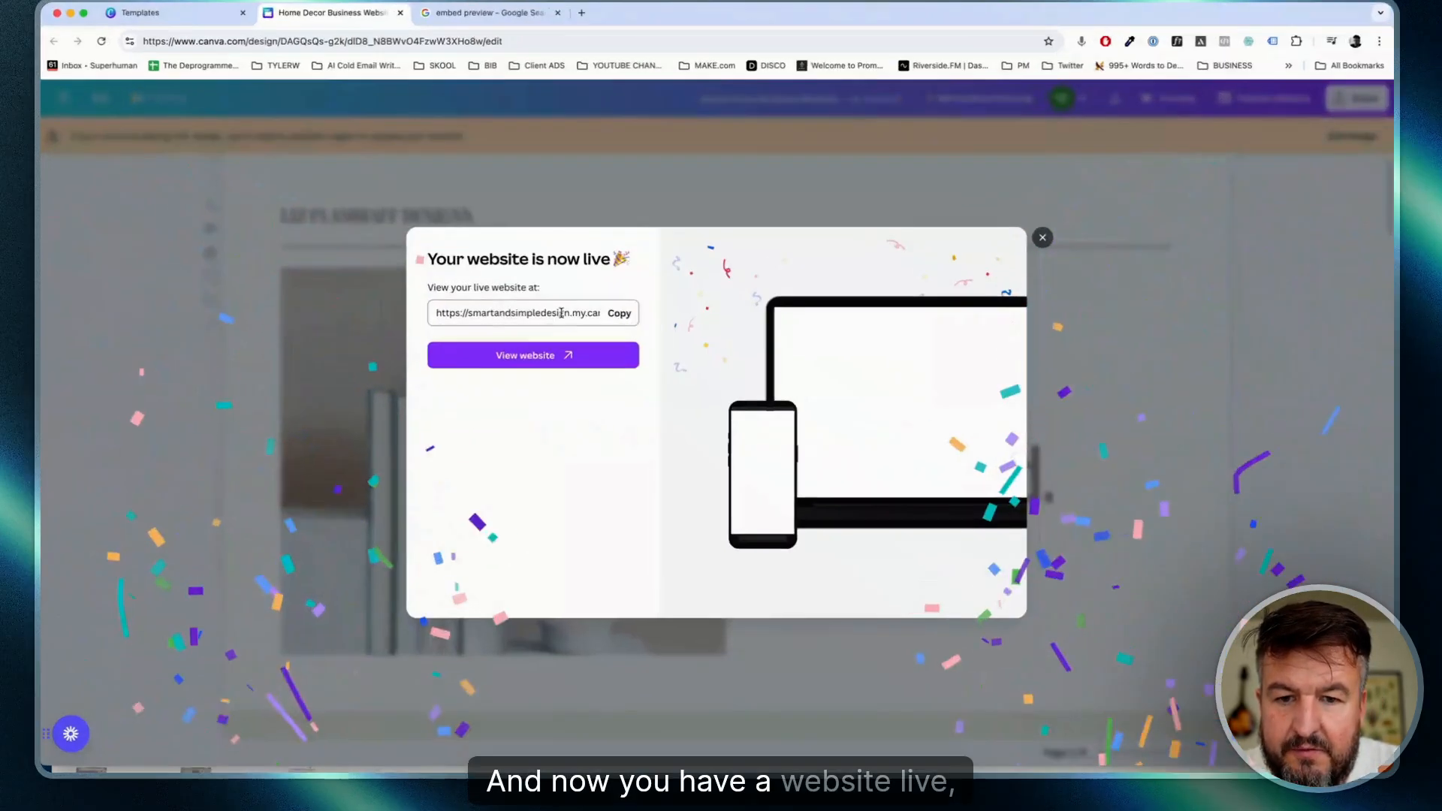
click(533, 355)
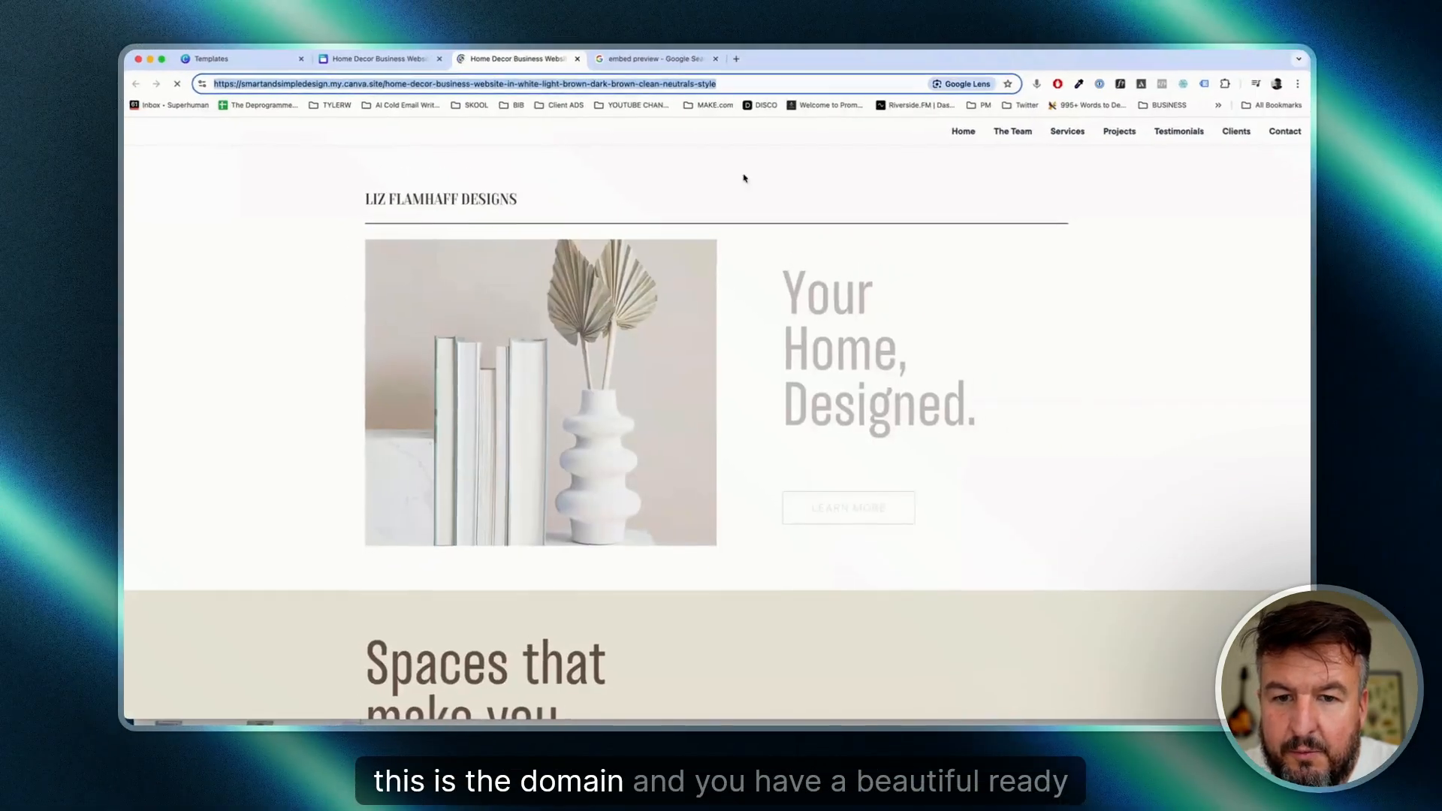
scroll(down, 3)
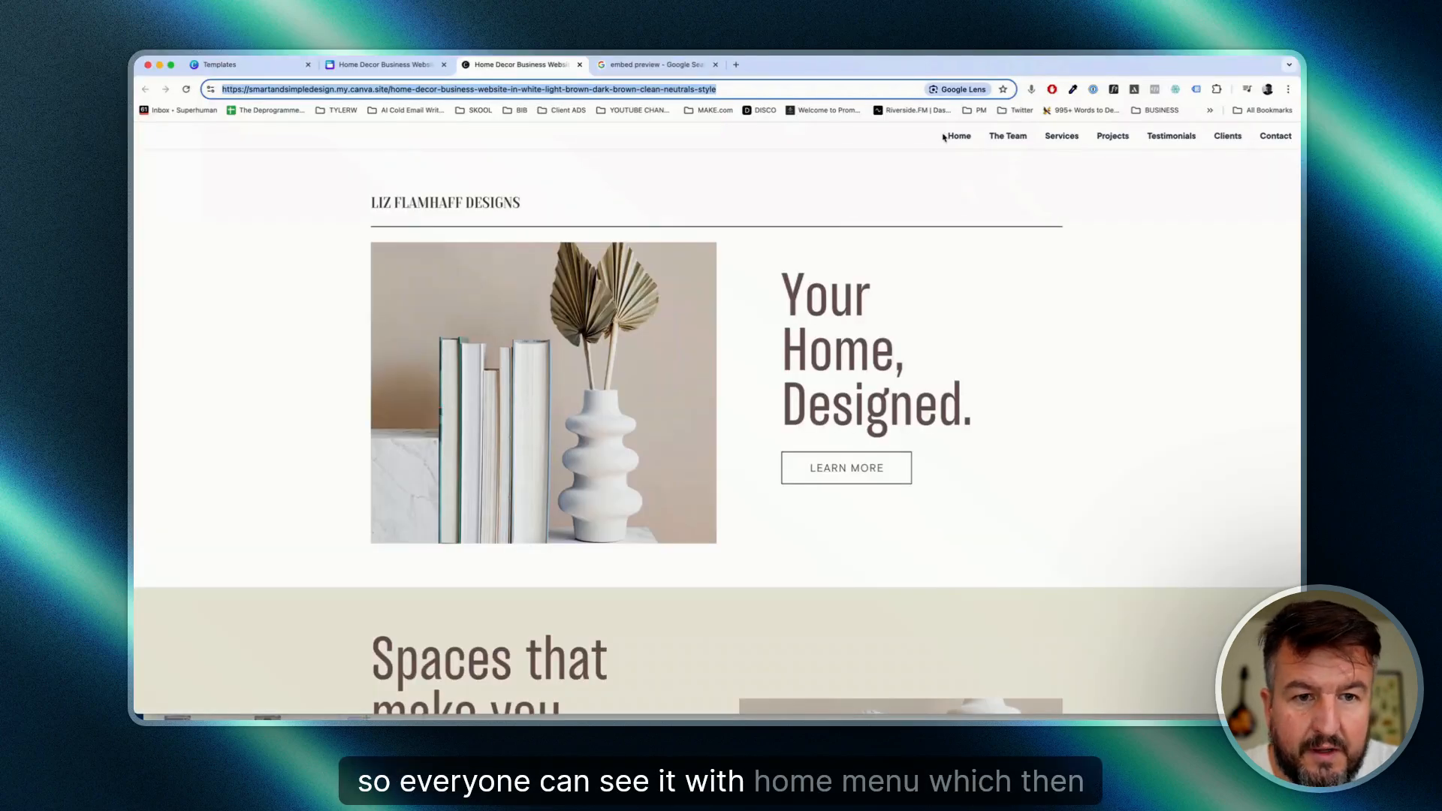
click(1060, 135)
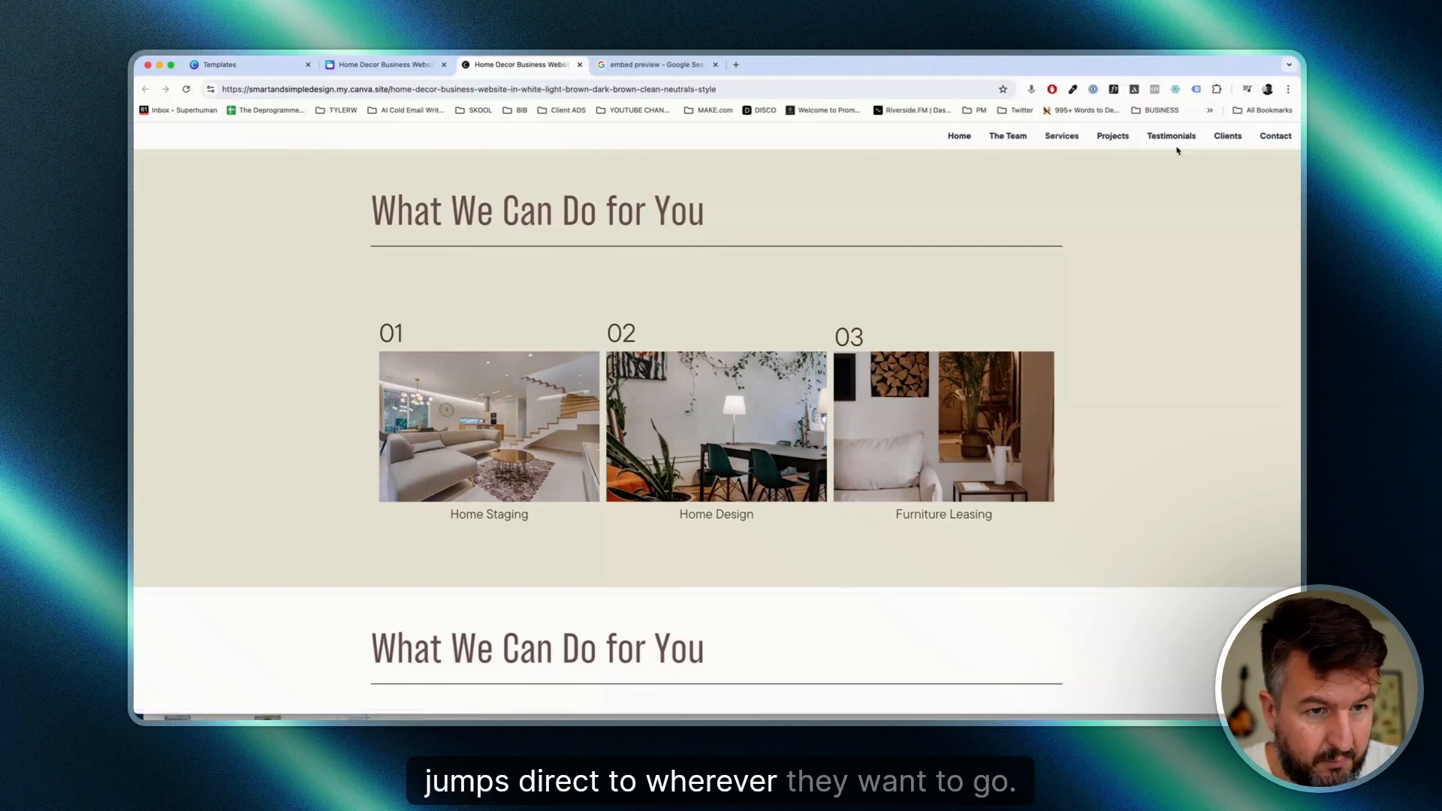
click(1170, 135)
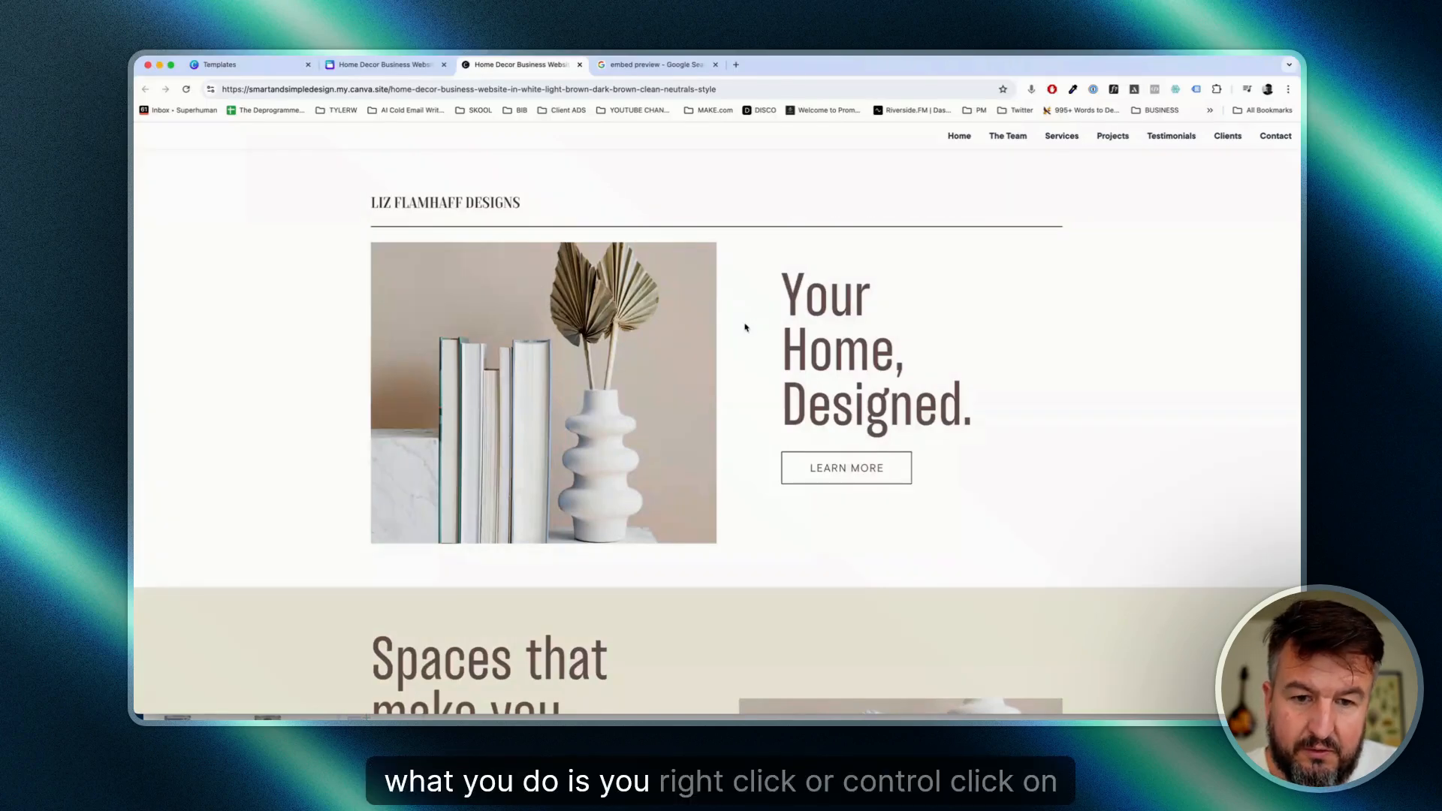
Save the live Home Decor page to Downloads as 'Web Page, Complete'
right_click(745, 328)
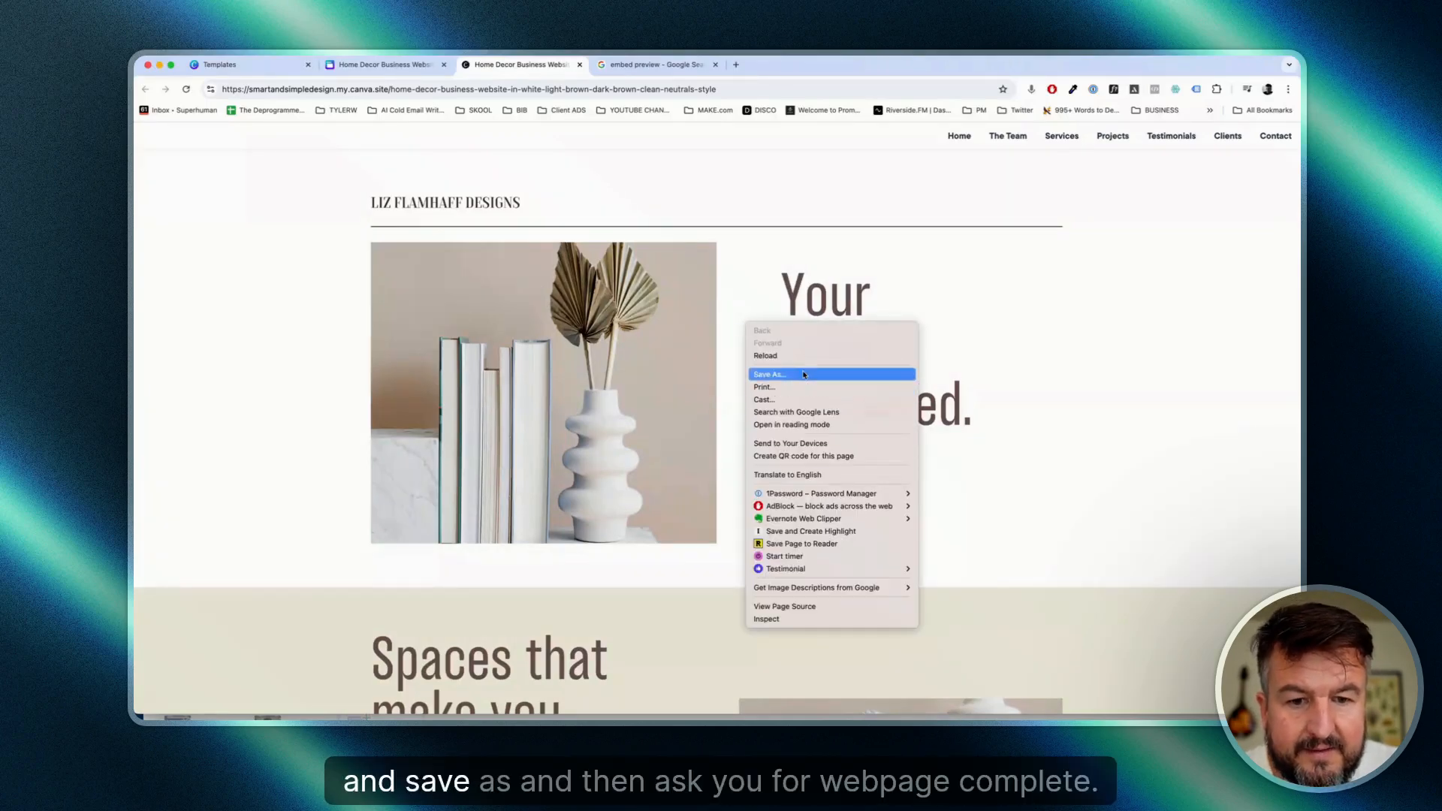
click(770, 374)
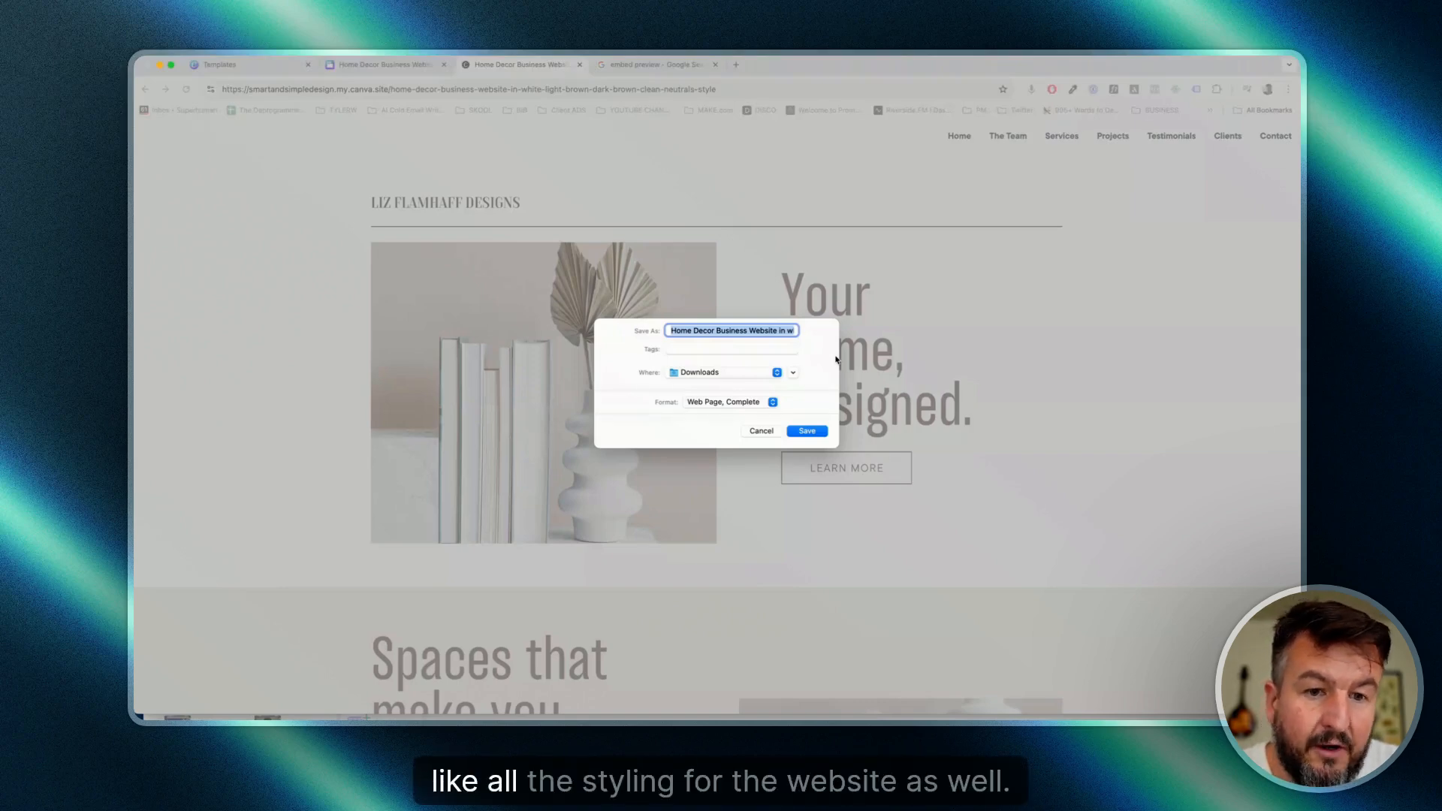
click(806, 431)
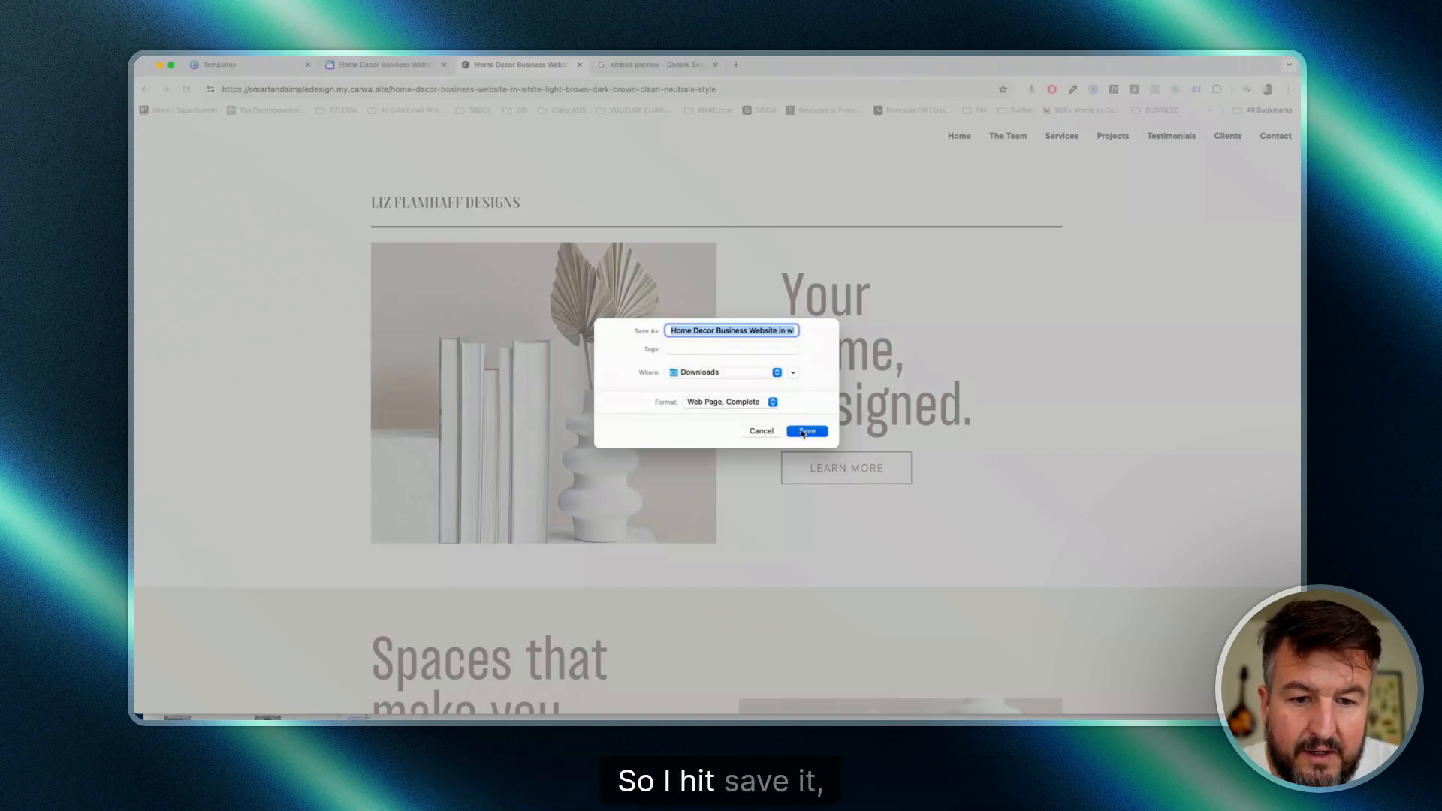
click(806, 431)
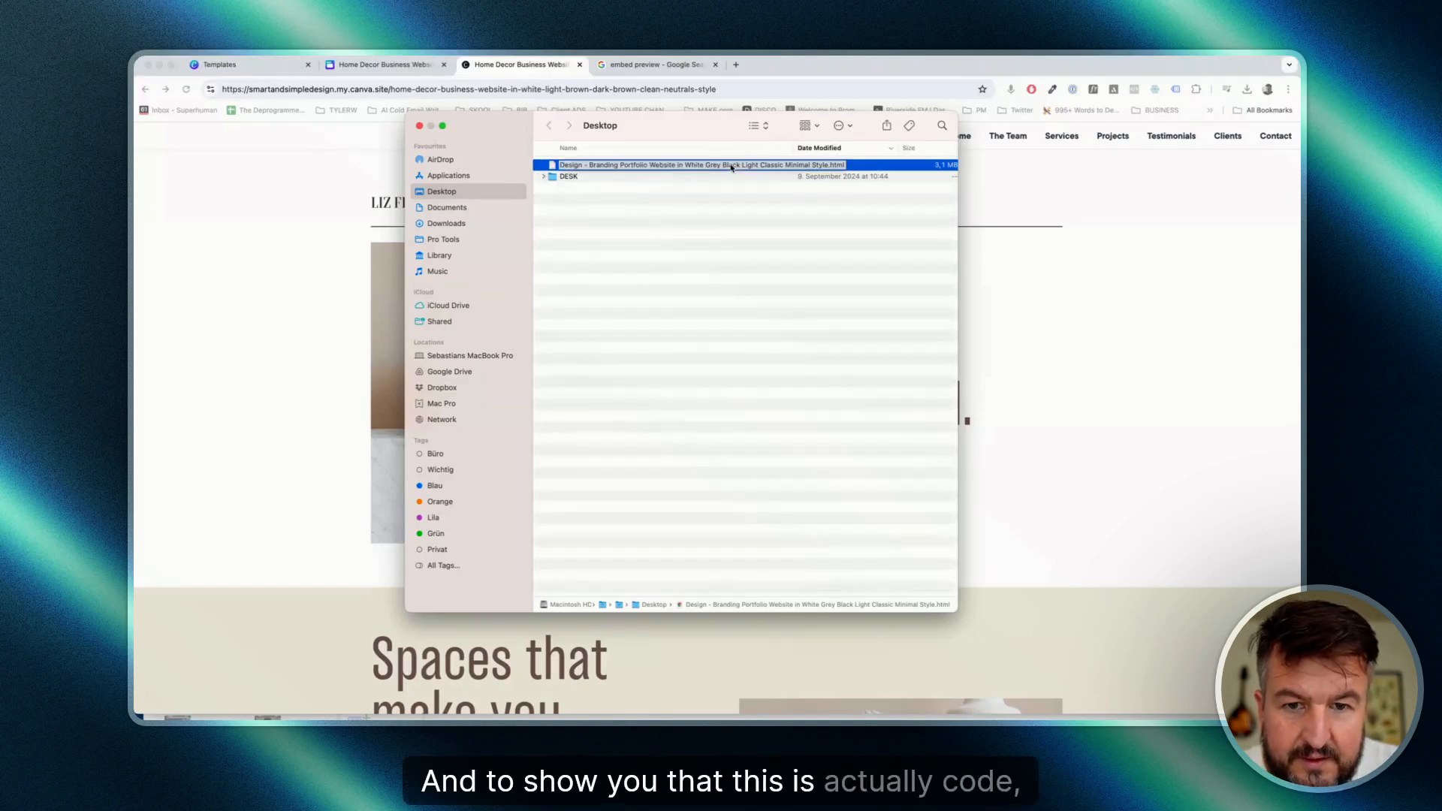
Open the saved website .html file from the Finder Desktop folder
right_click(730, 164)
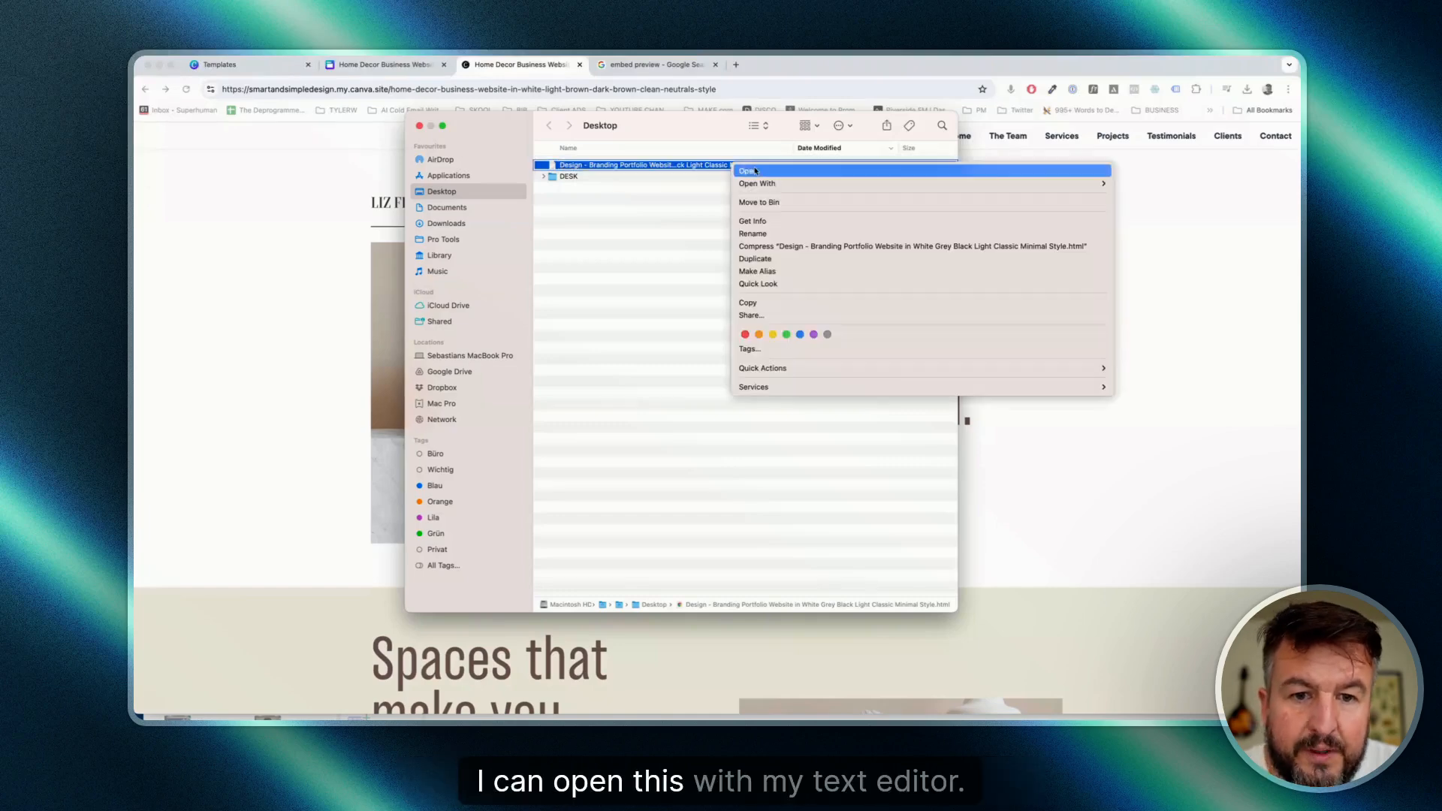
click(751, 170)
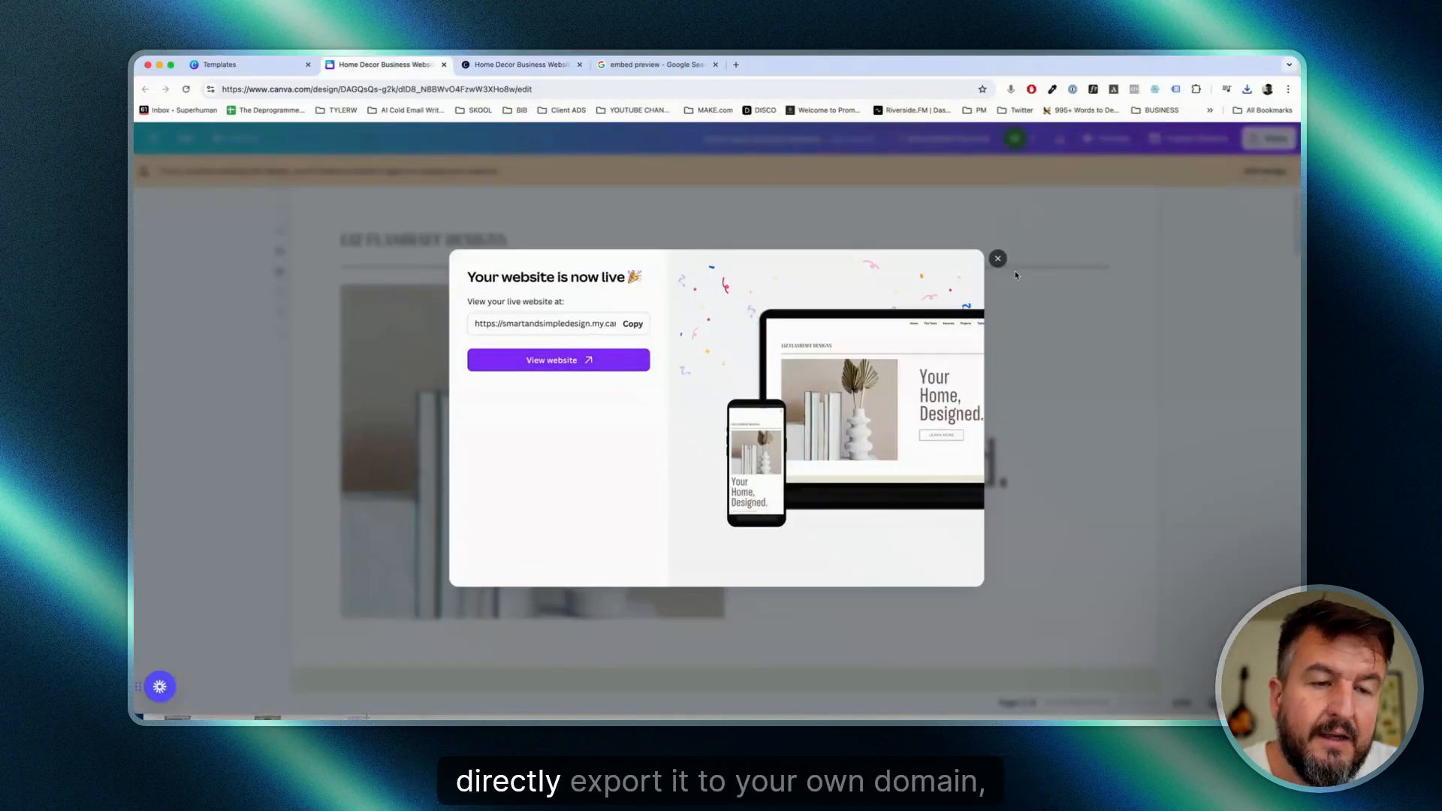
Check Canva's 'Get a new domain' option, then open Code Beautify's HTML Viewer from search results
click(996, 258)
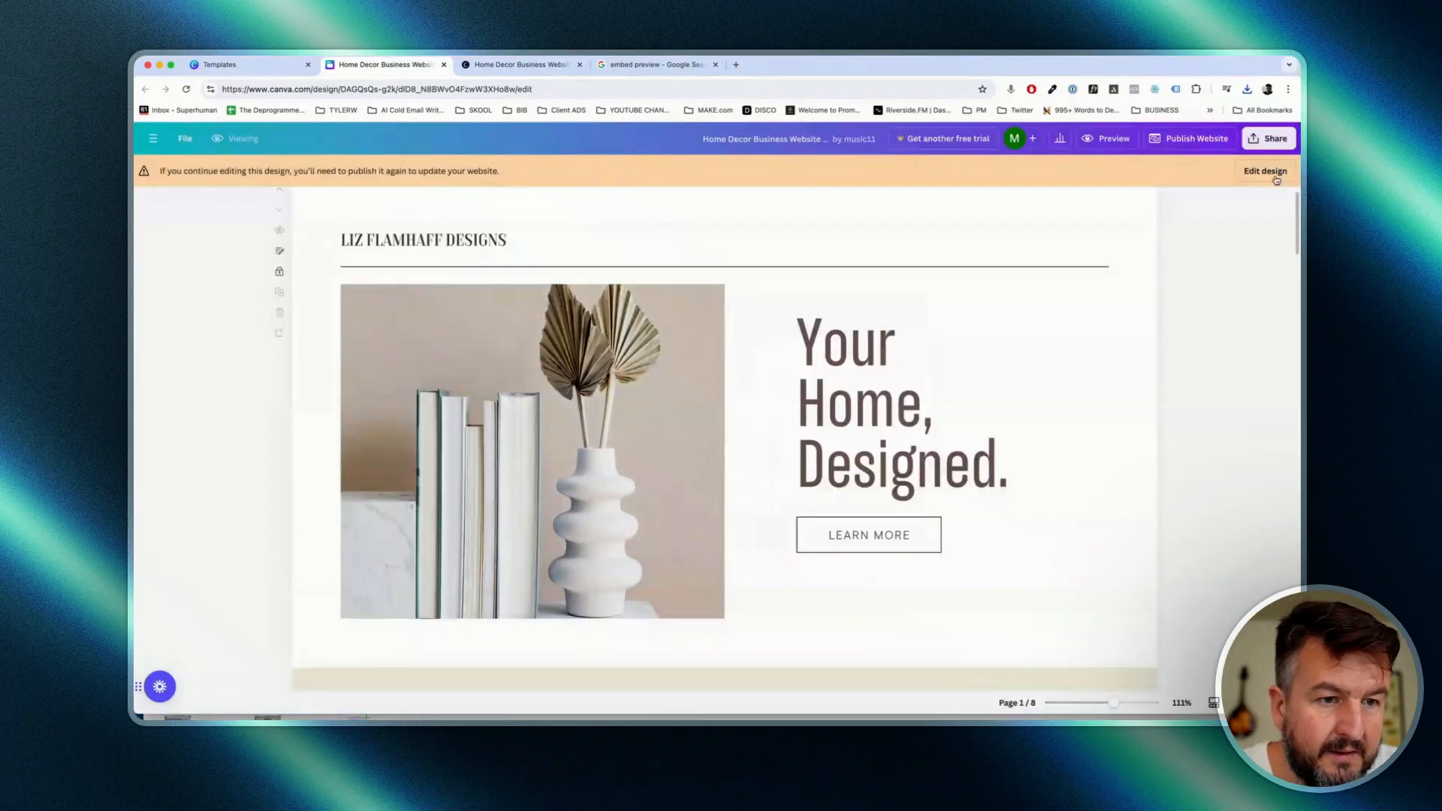
click(1189, 138)
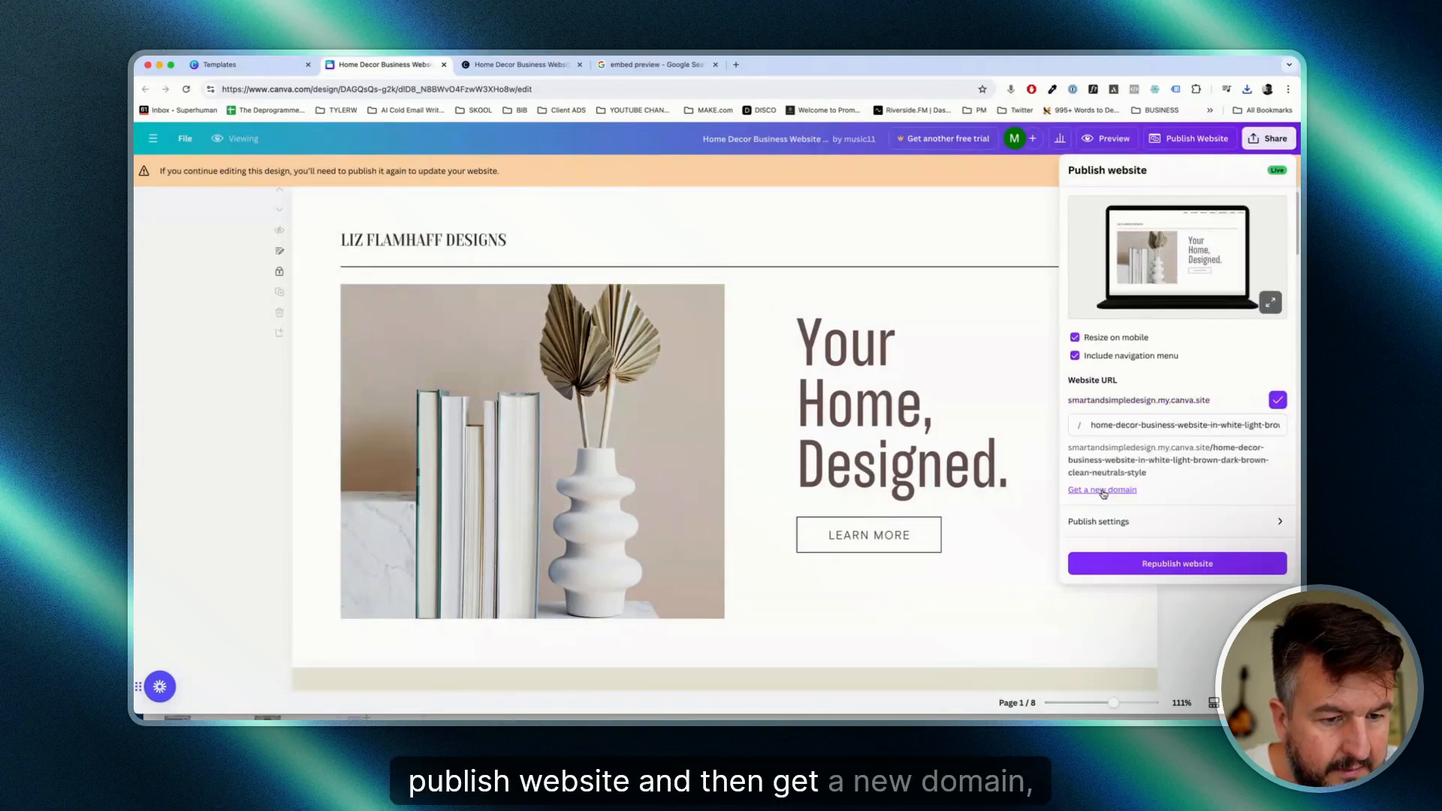
click(1101, 488)
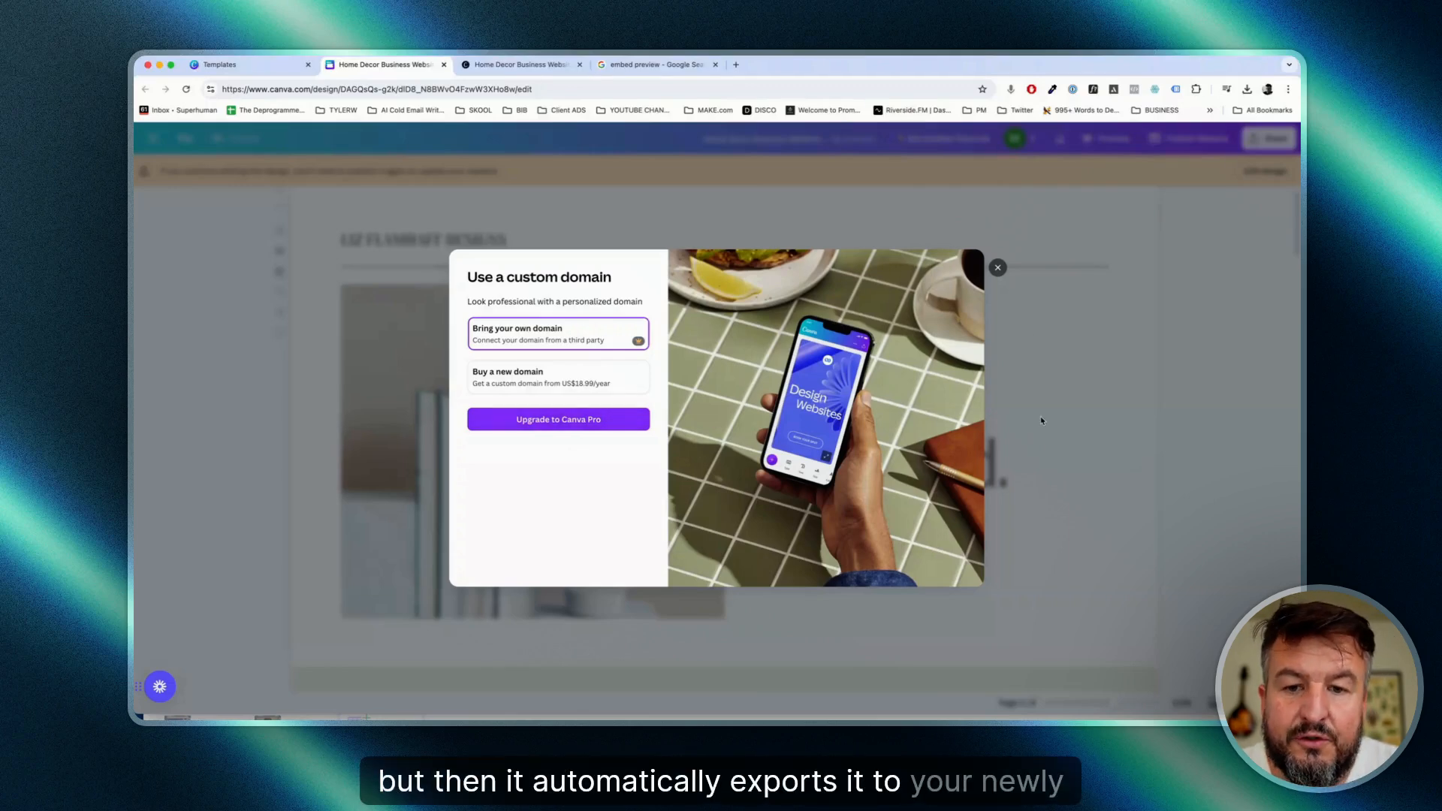
mouse_move(1031, 288)
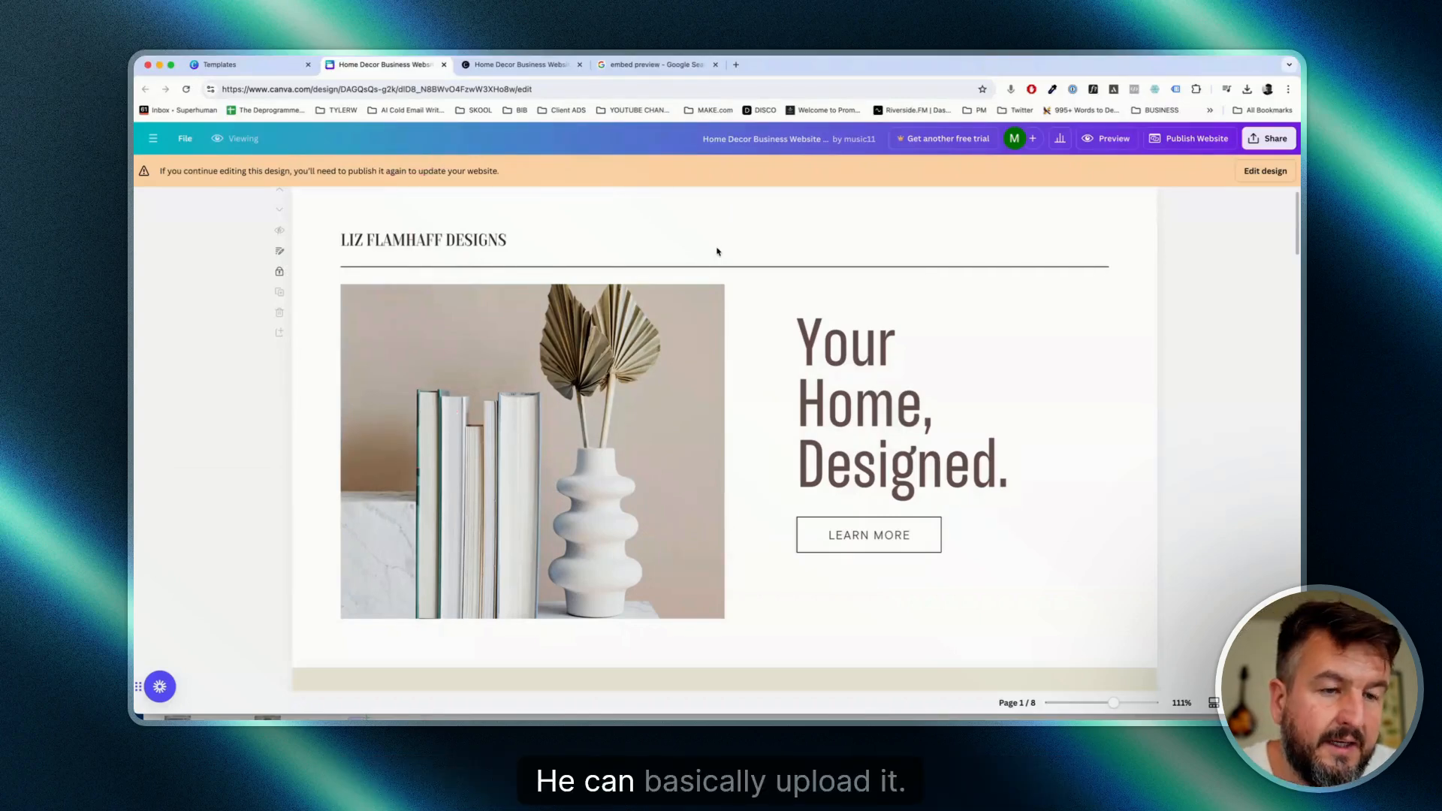
click(654, 65)
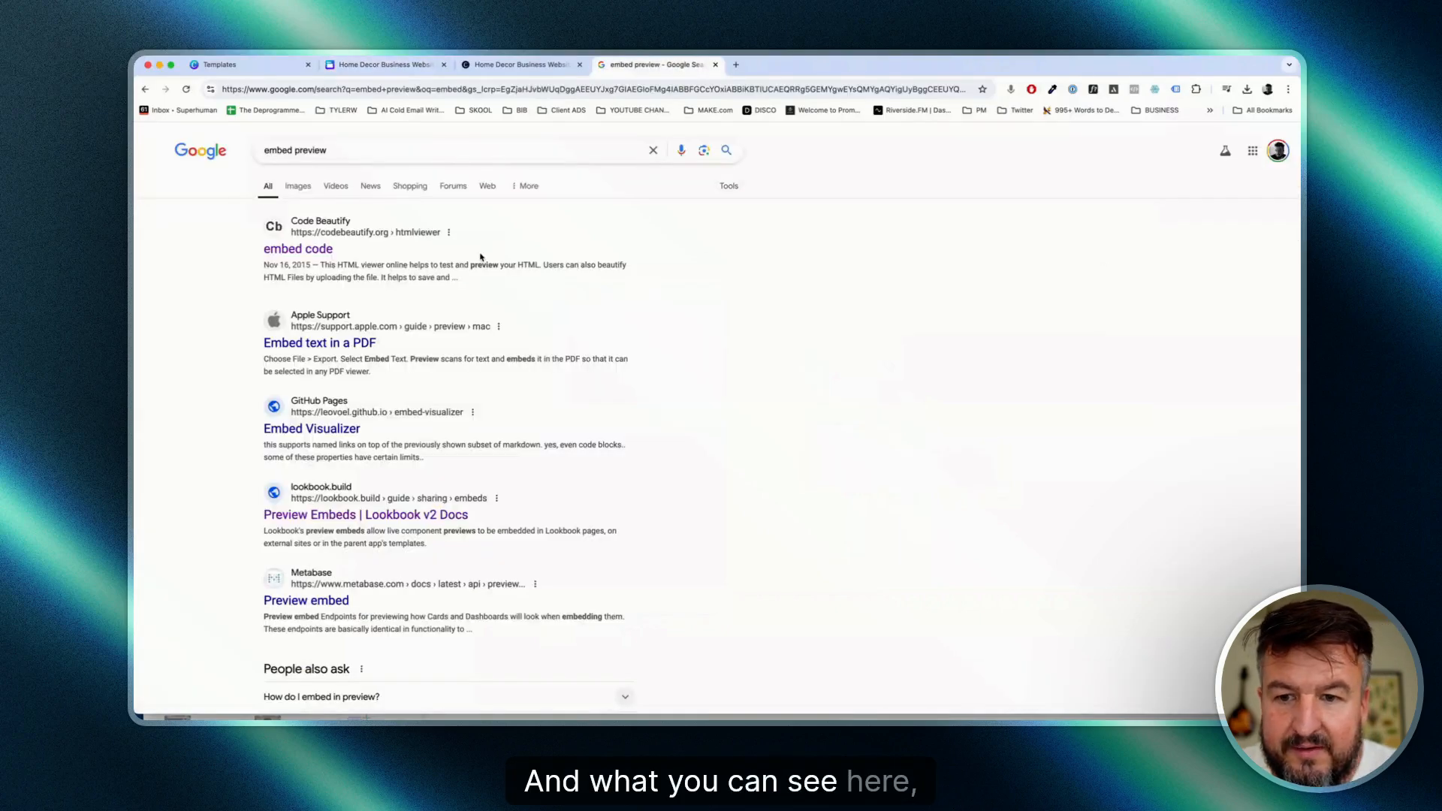
click(297, 249)
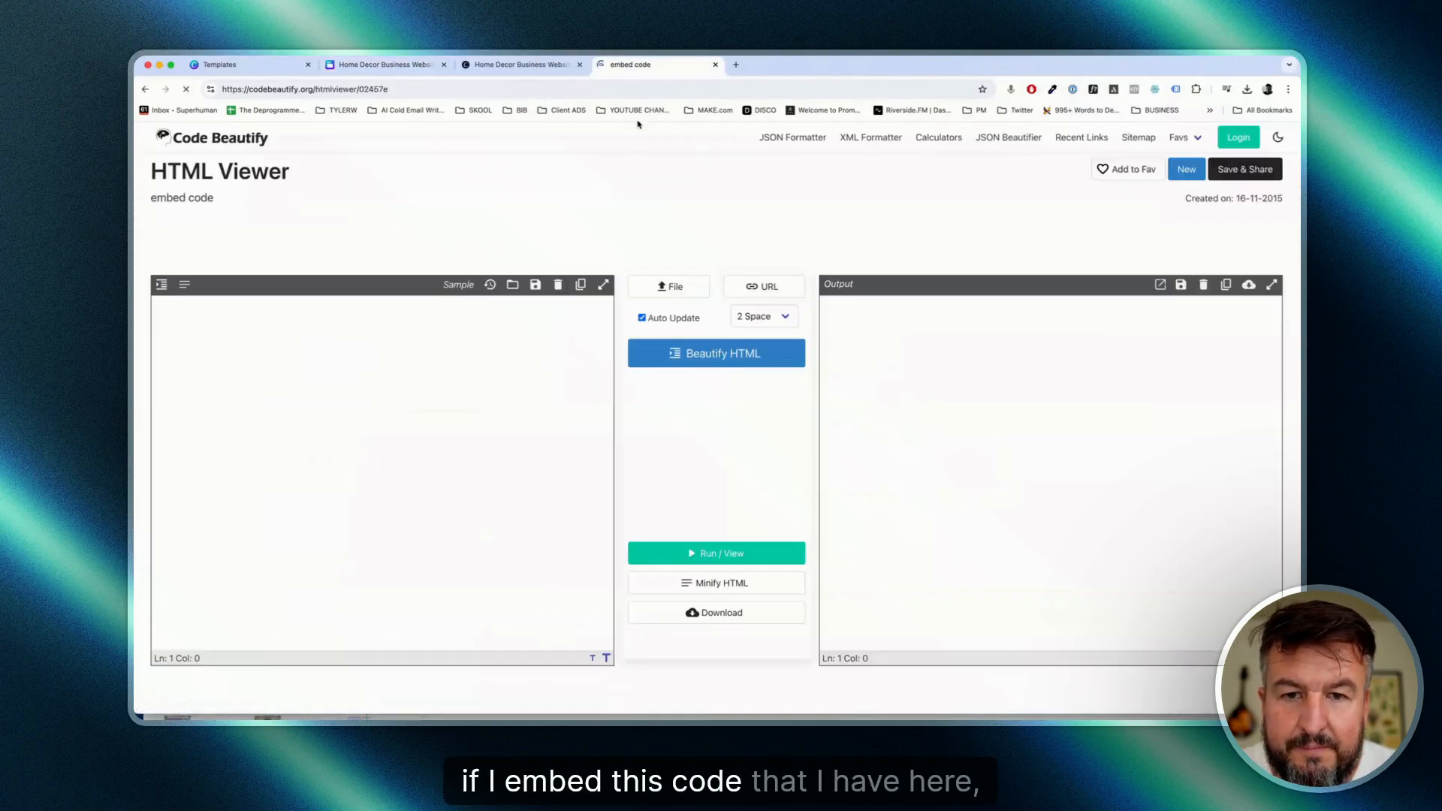